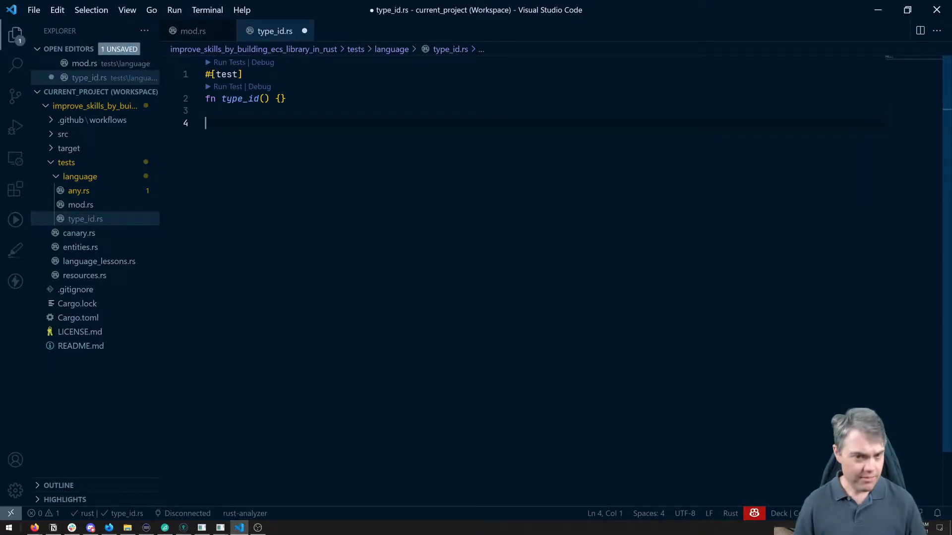
Start declaring let mut components as a HashMap with a placeholder ? key type
key("Backspace")
type("let")
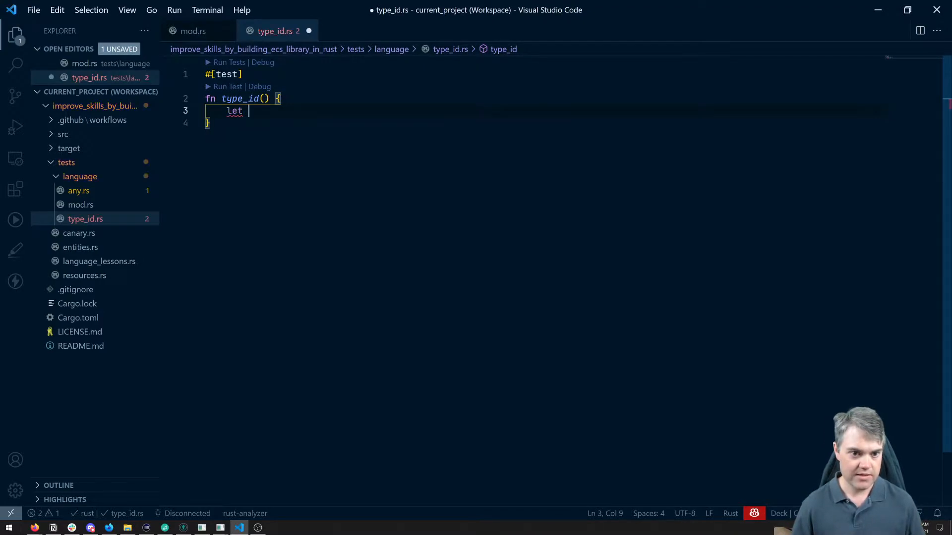
type("mut")
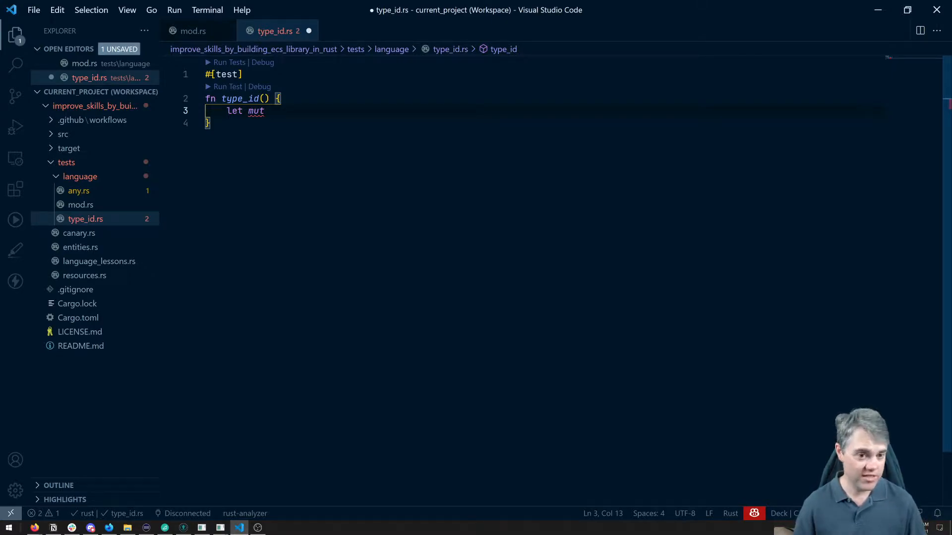
type("components =")
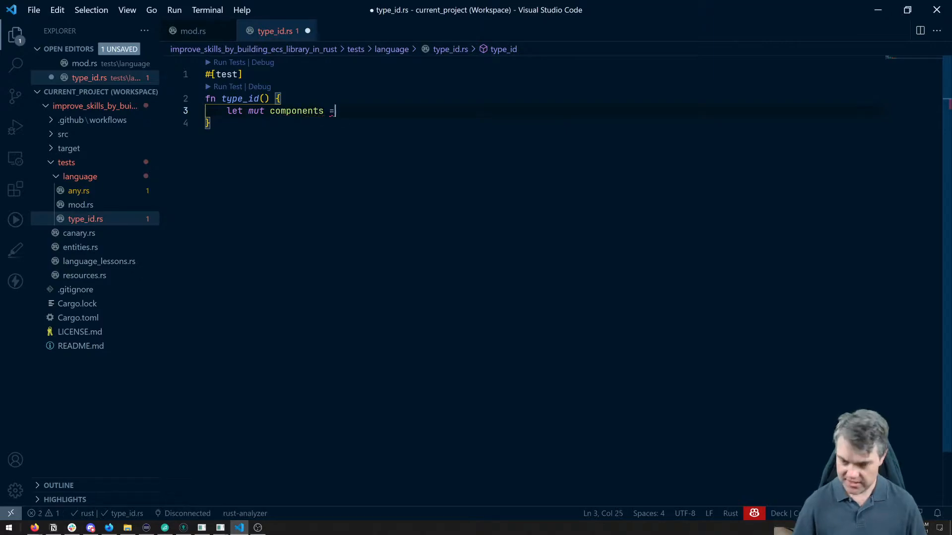
type("HashMap<>")
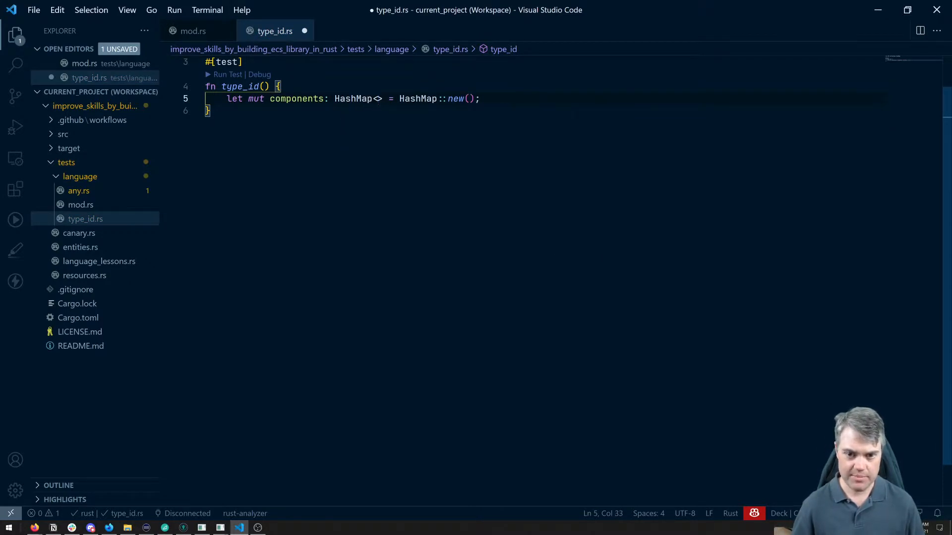
type("?,")
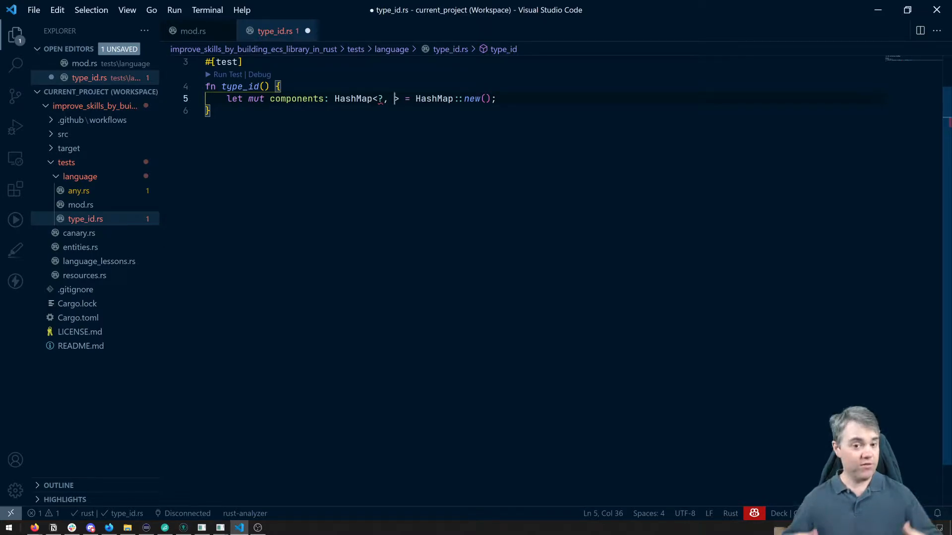
Give the map values of type Vec<Box<dyn Any + 'static>>
type("Vec<>")
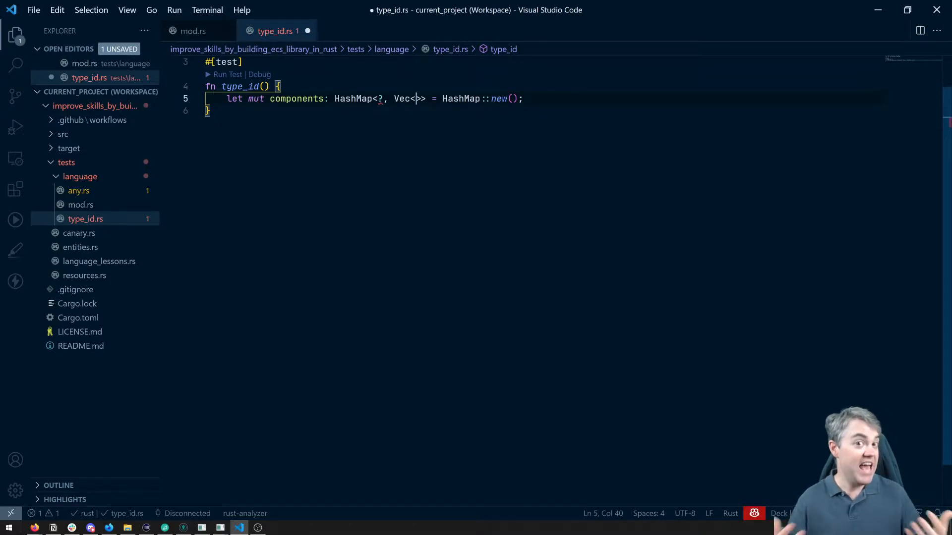
type("Box")
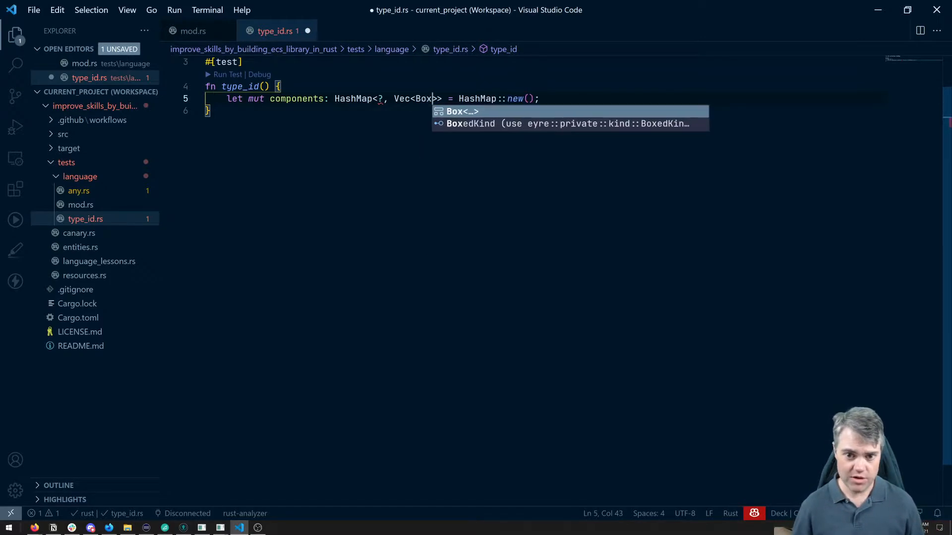
type("::")
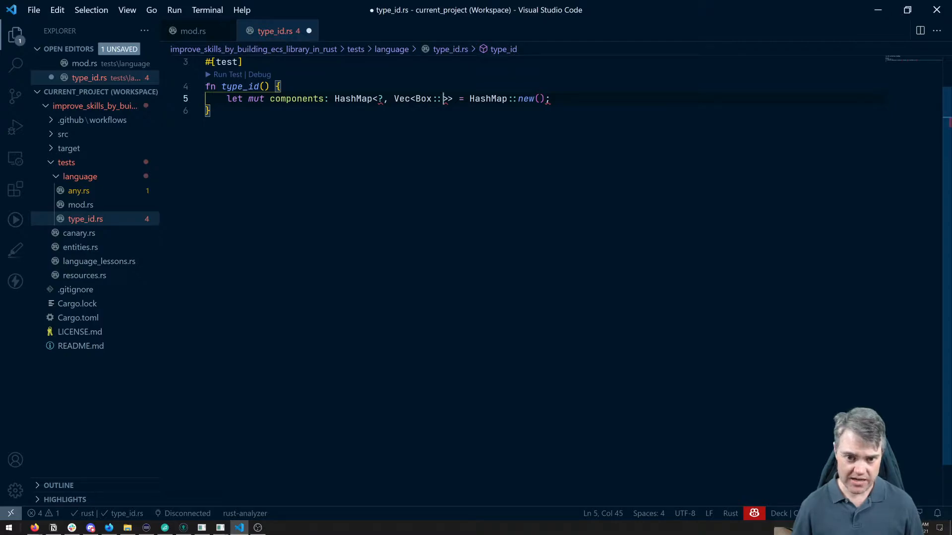
type("<>")
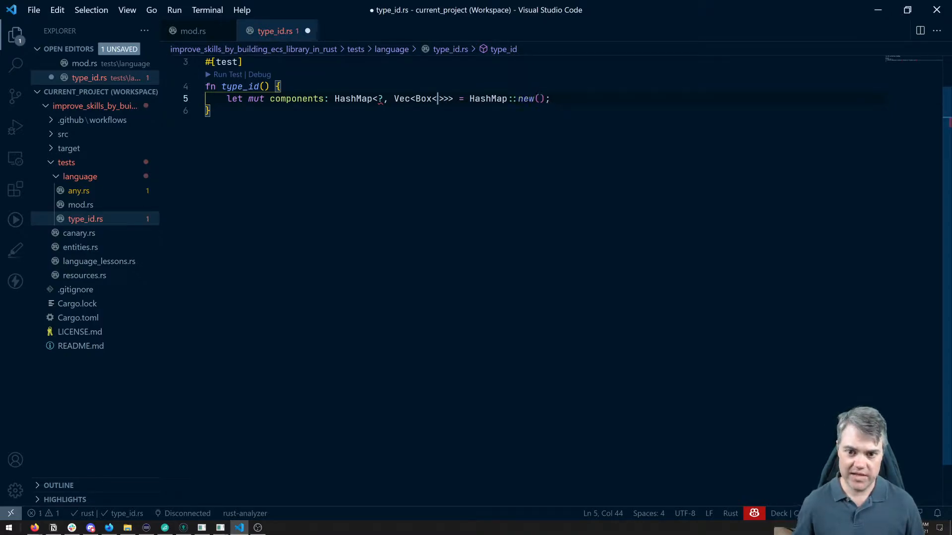
type("dyn Any")
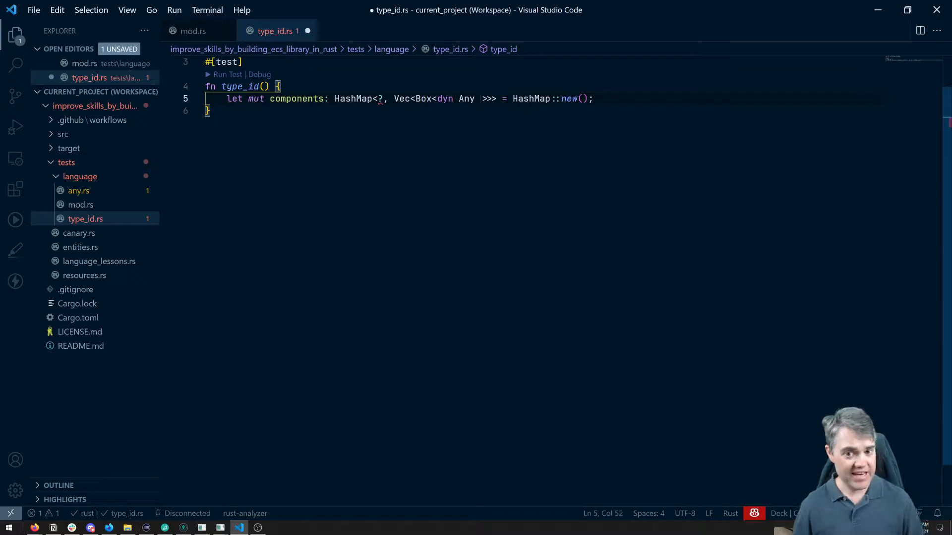
type("+'")
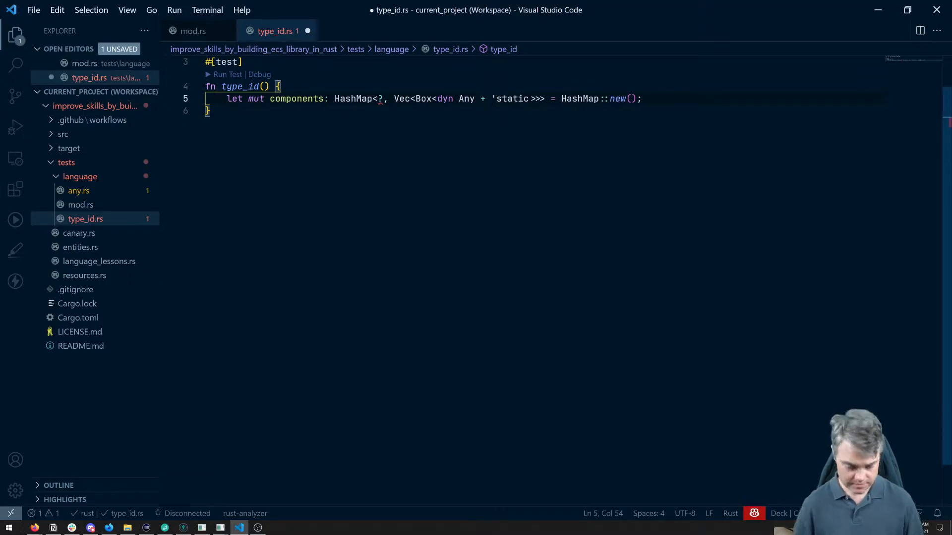
Key the components map by TypeId, import Any, TypeId and HashMap from std, and save
key("ctrl+s")
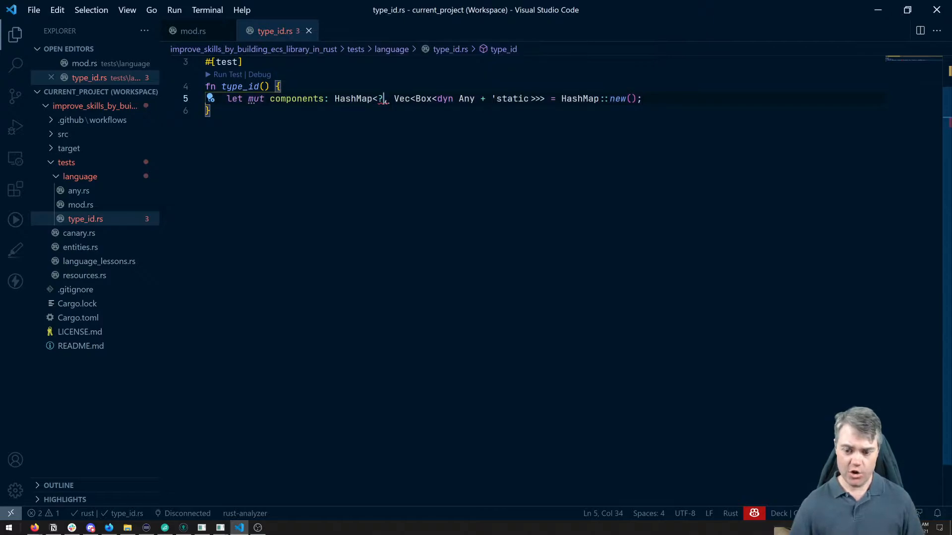
key("Backspace")
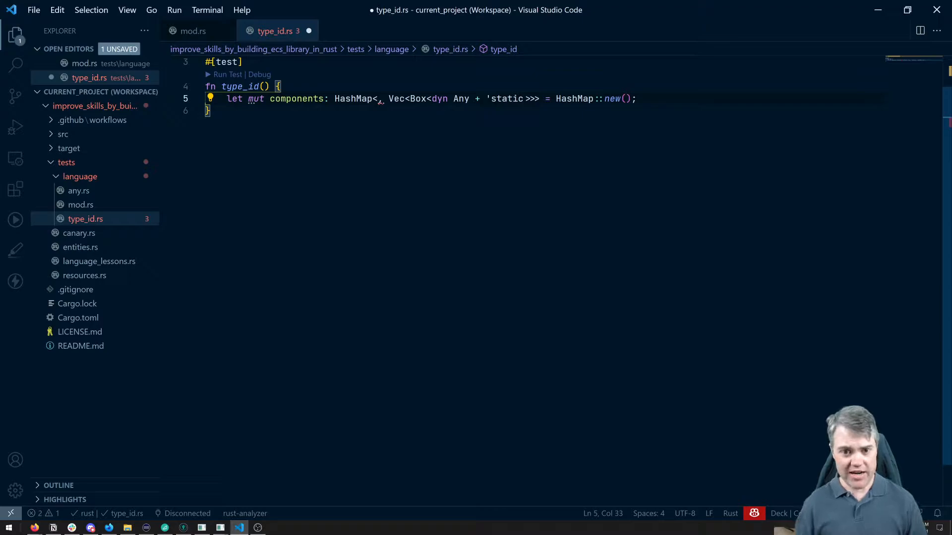
type("T")
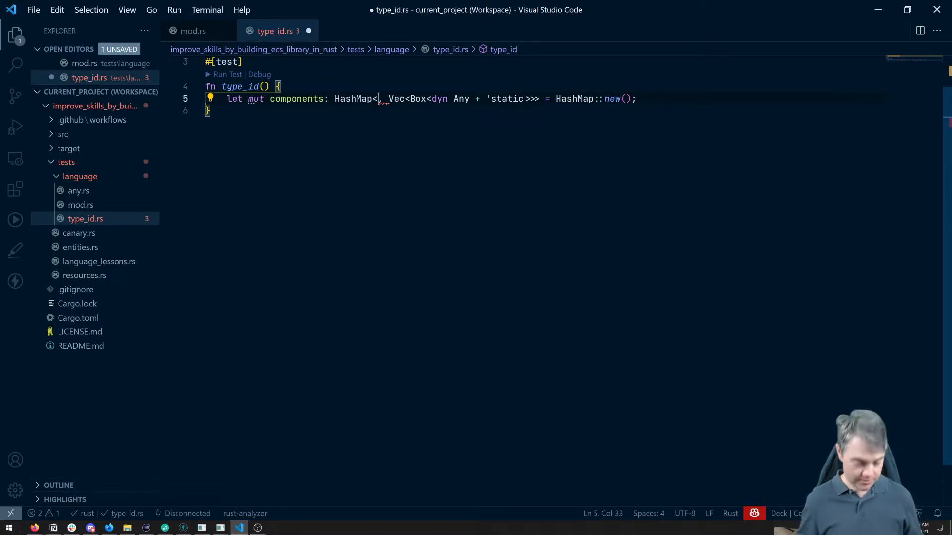
type("Type,")
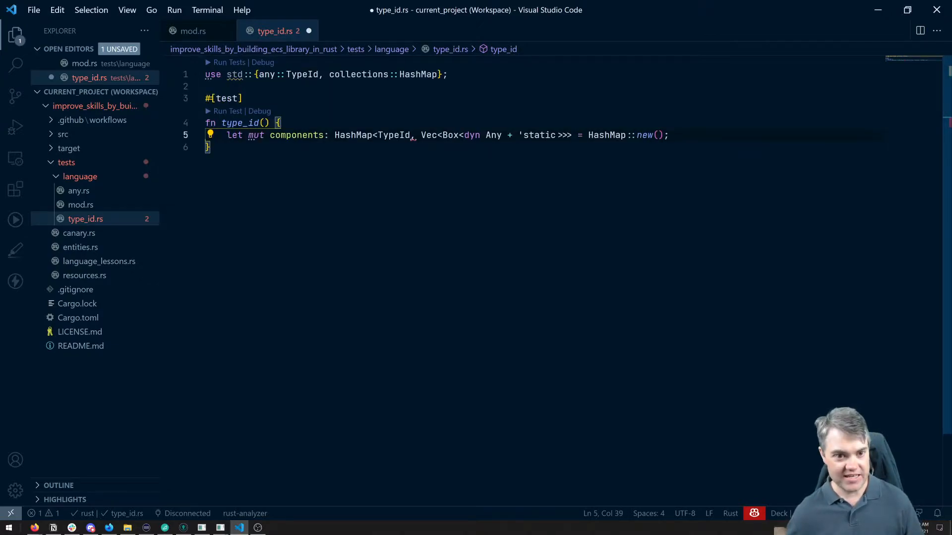
mouse_move(266, 75)
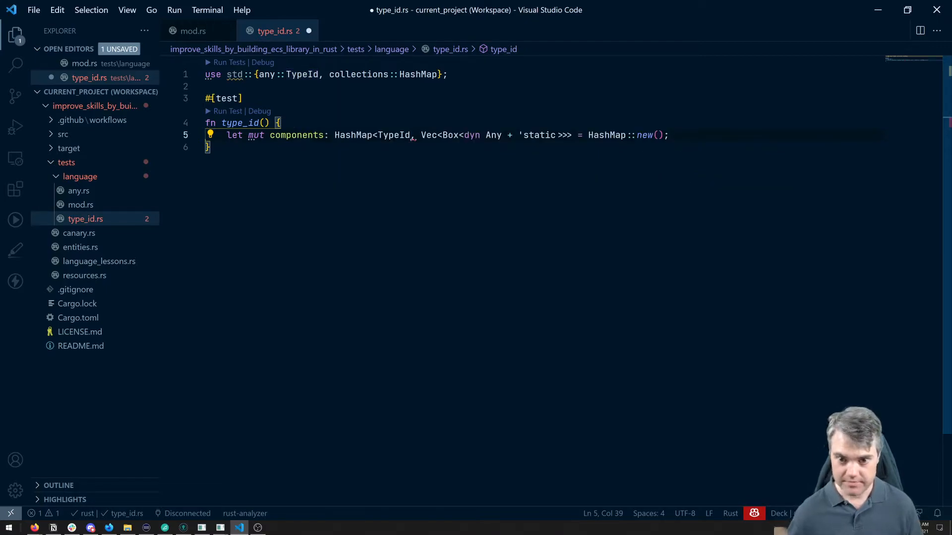
key("ctrl+s")
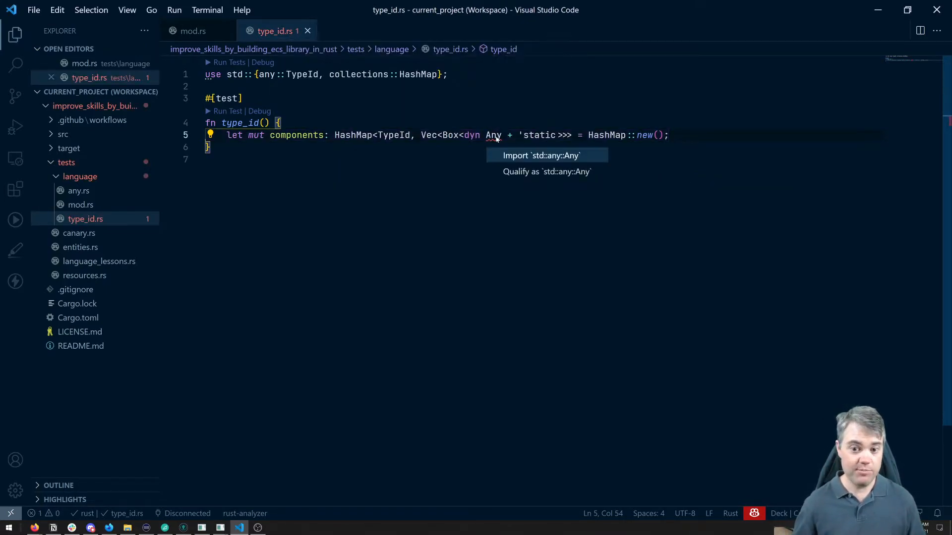
left_click(540, 155)
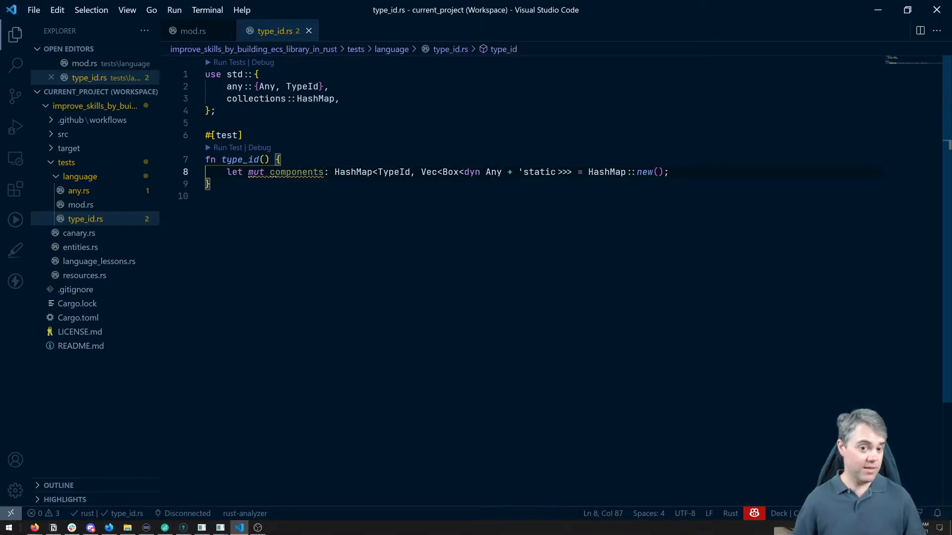
Add let health = 100_u32; below the components map declaration
type("let")
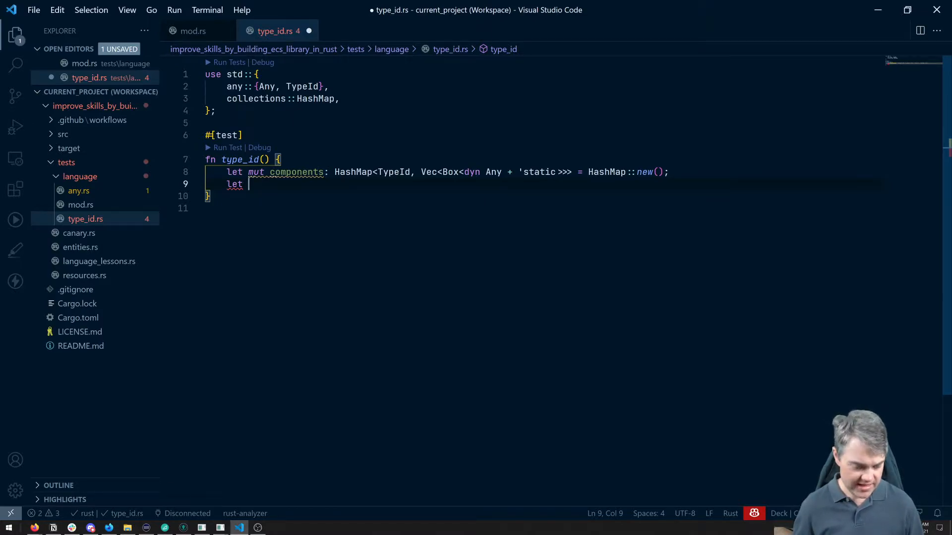
type("u32_")
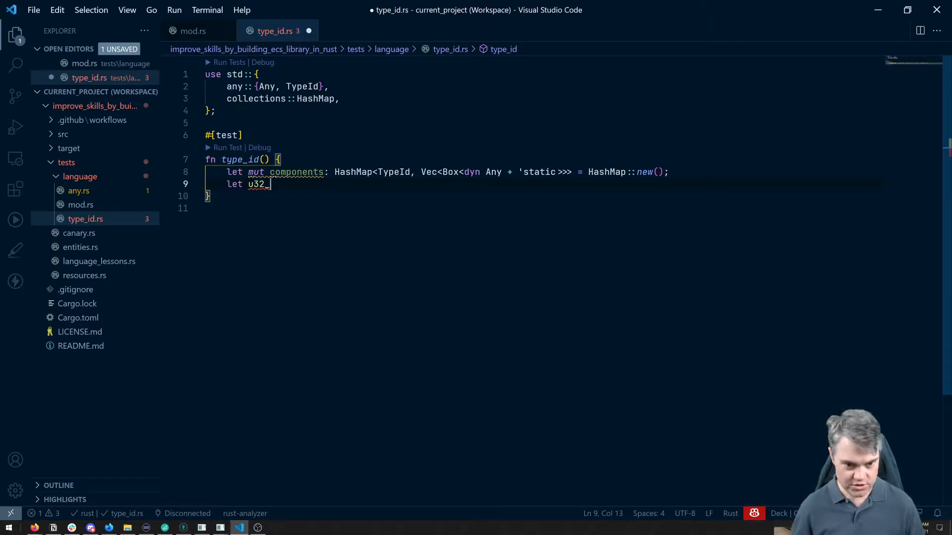
type("data =")
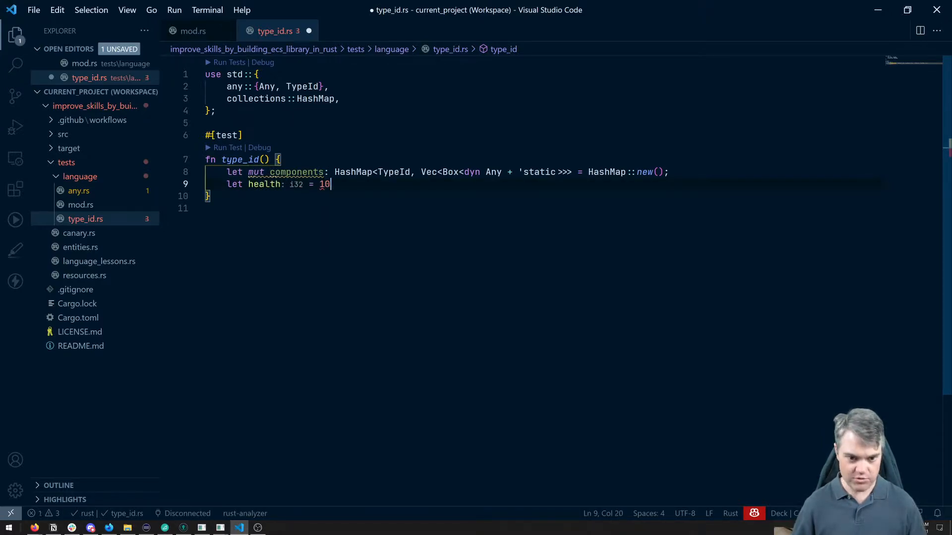
type("0_")
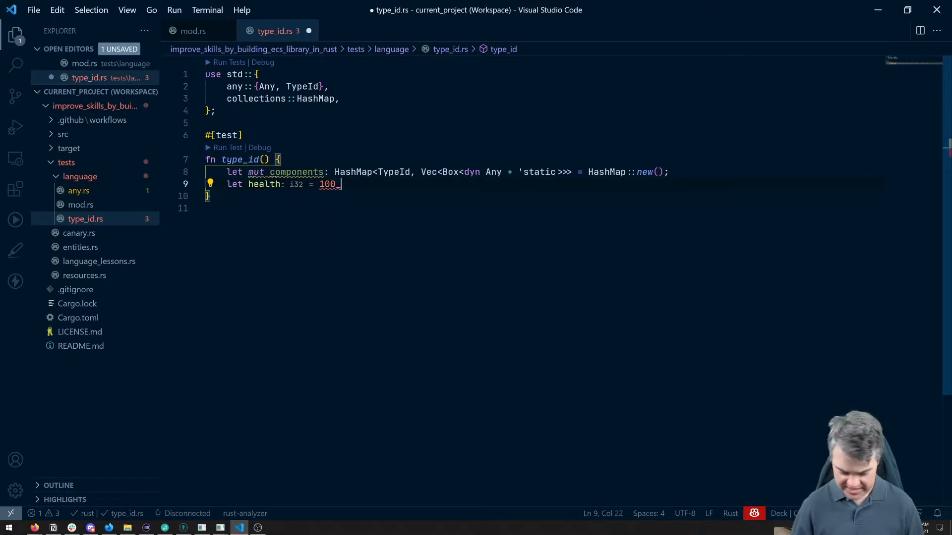
type("u32;")
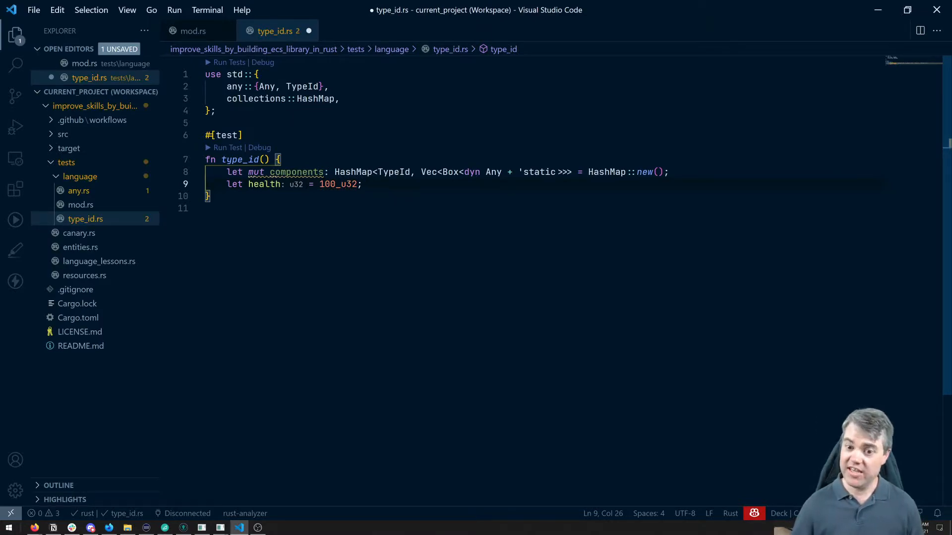
double_click(264, 184)
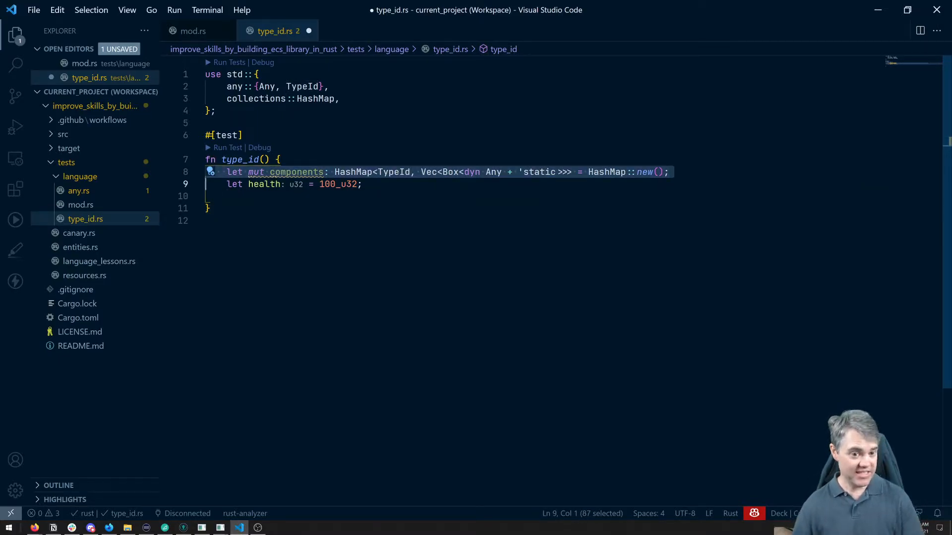
Add let health_type_id = TypeId::of::<u32>(); and start a new line below it
type("let health_type_")
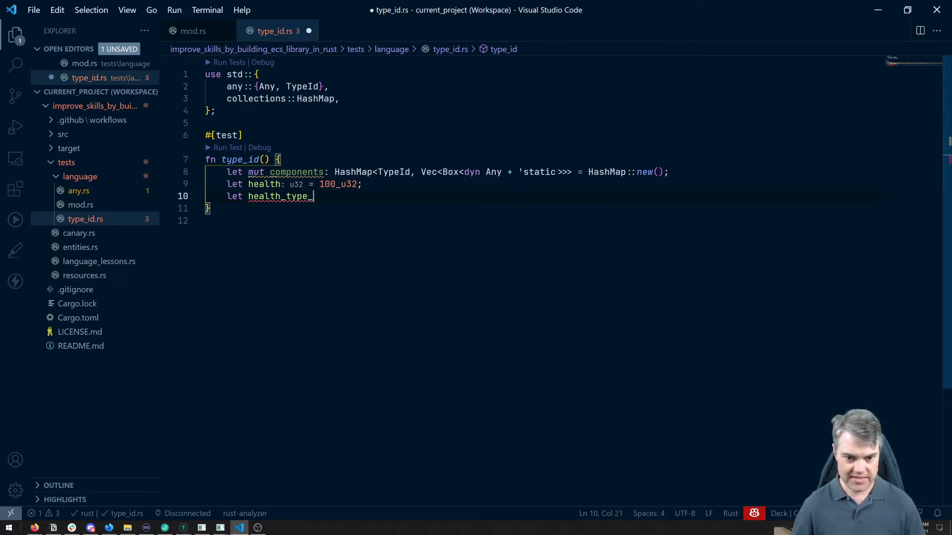
type("id =")
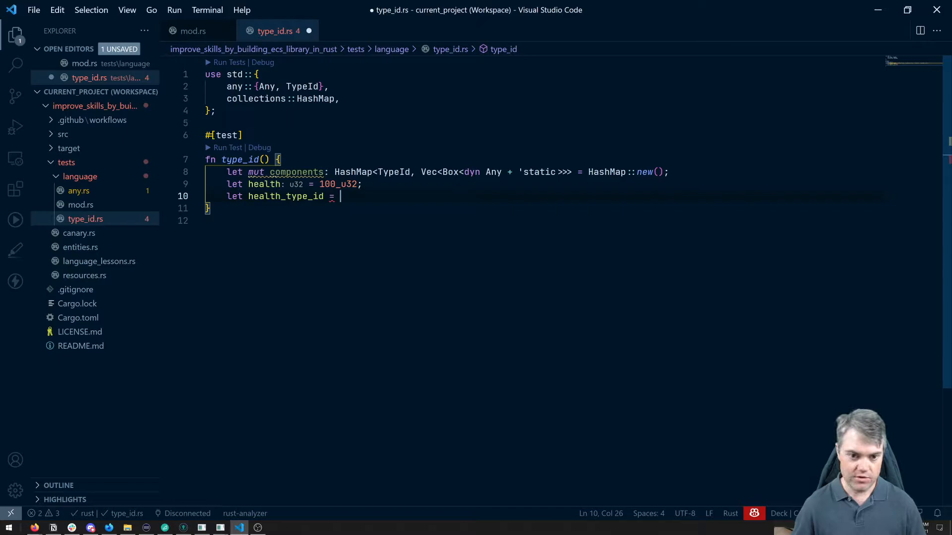
type("TypeId")
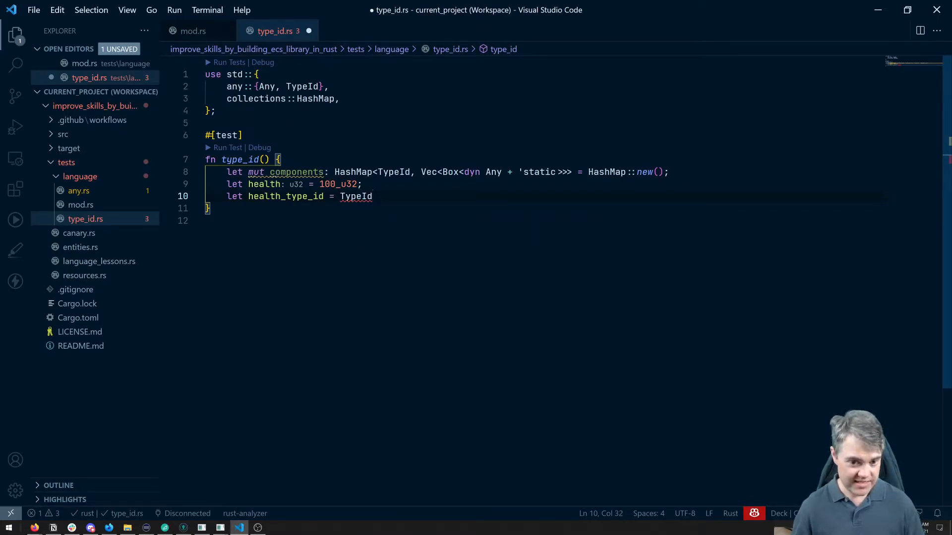
type("::")
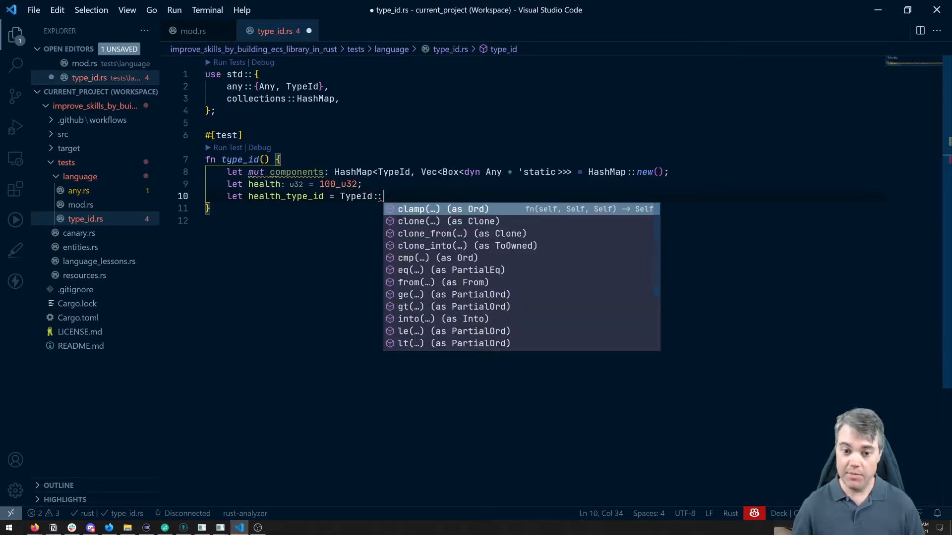
type("of::")
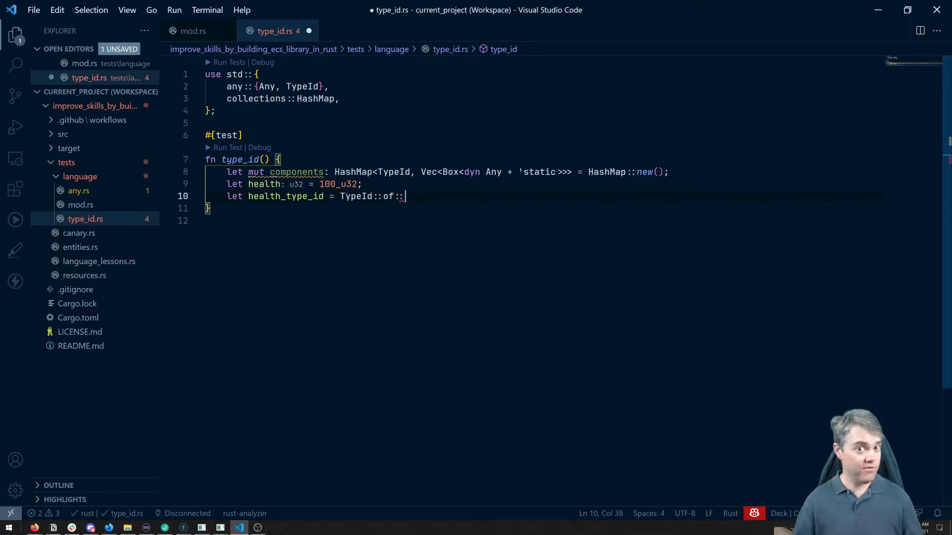
type(":")
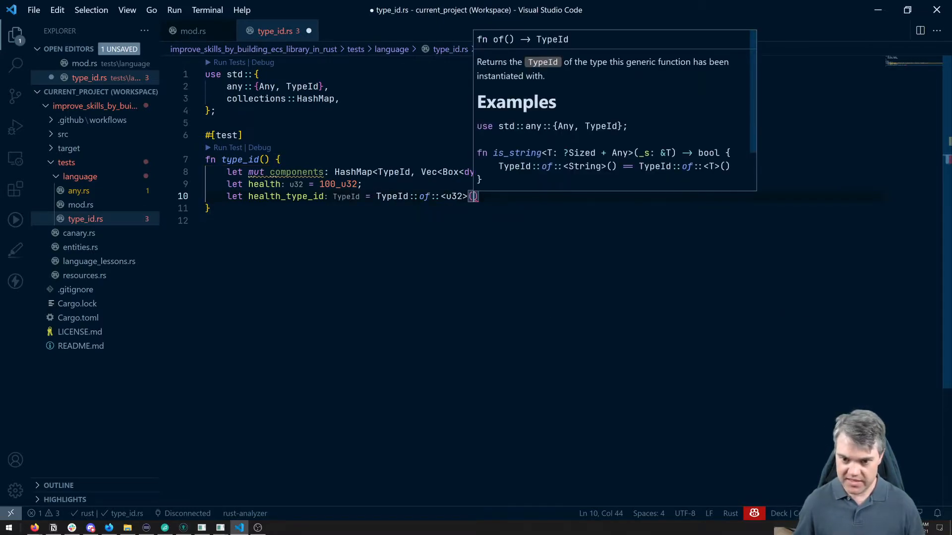
type(";")
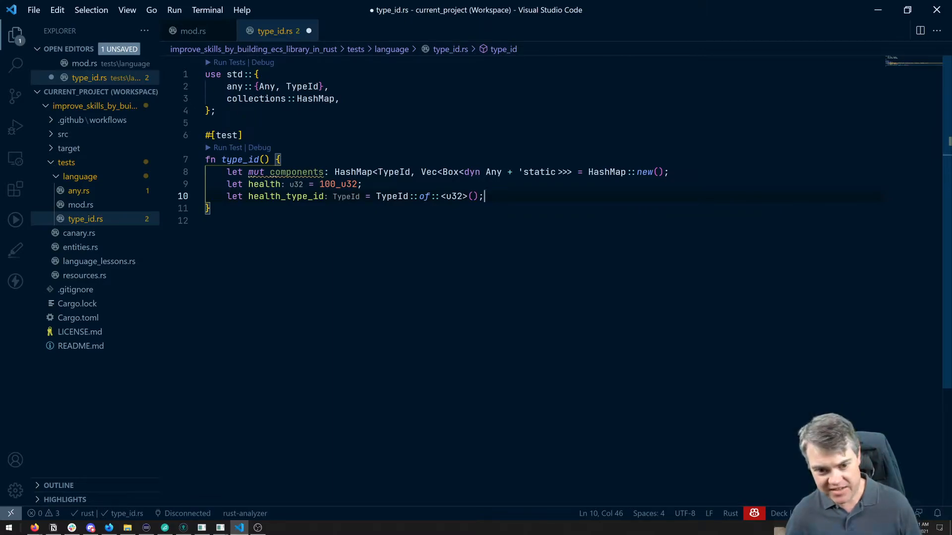
key("Enter")
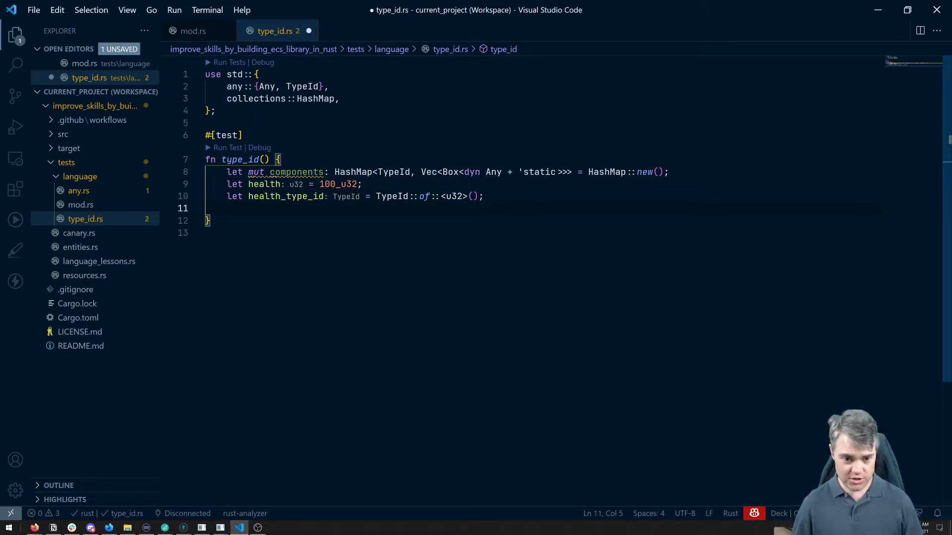
Insert health_type_id with vec![health] into the components map and save
type("components.in")
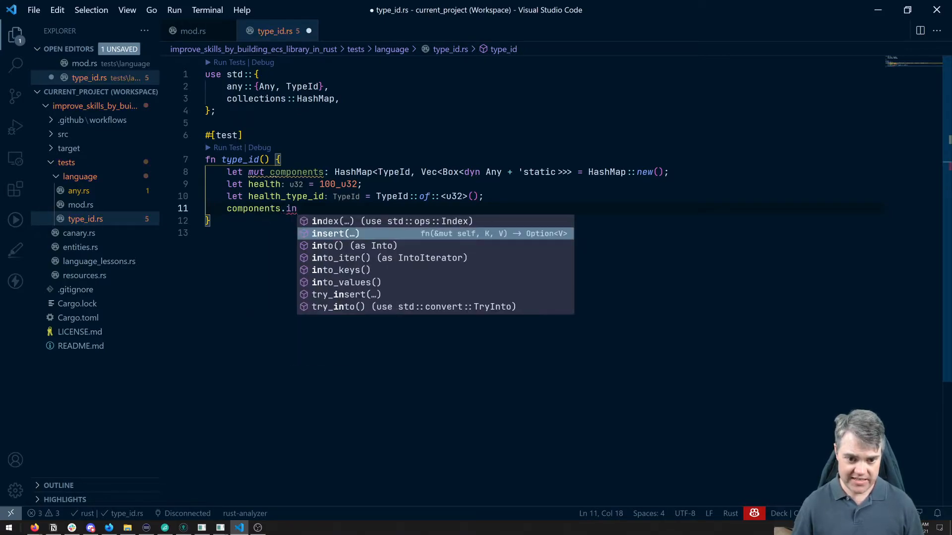
left_click(334, 234)
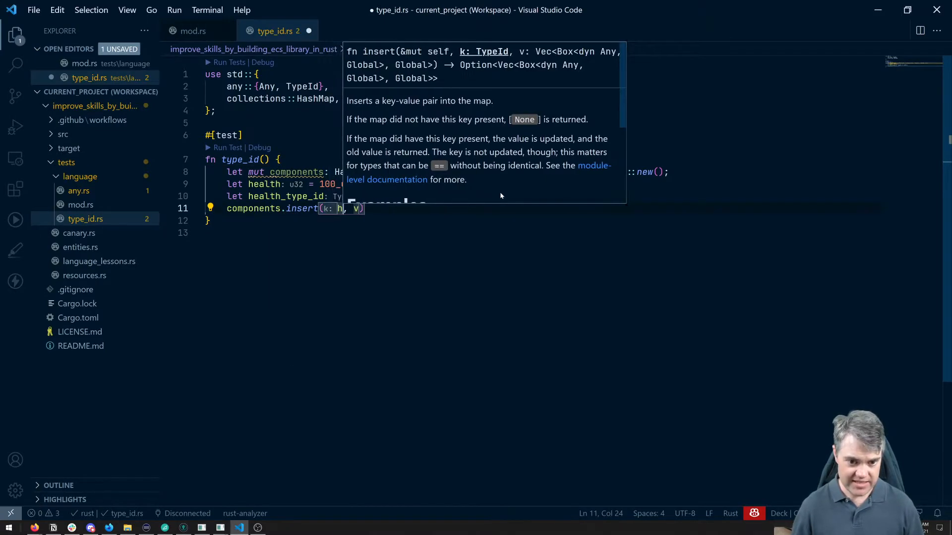
type("ealth_typm")
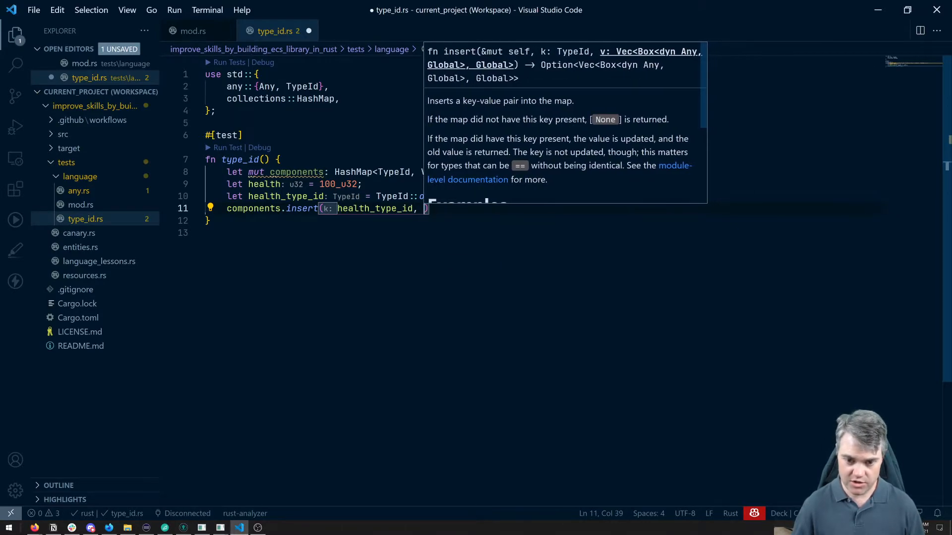
type("v: Vec")
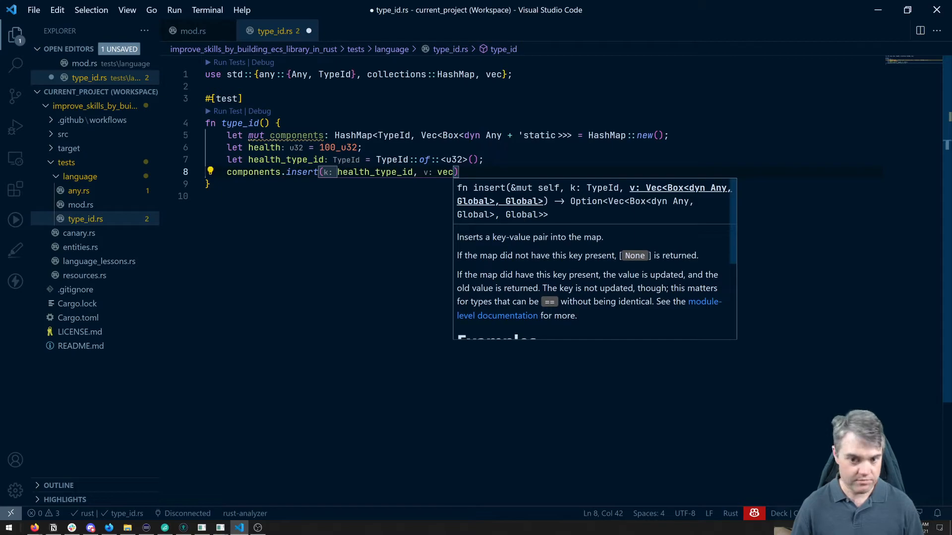
type("![hea")
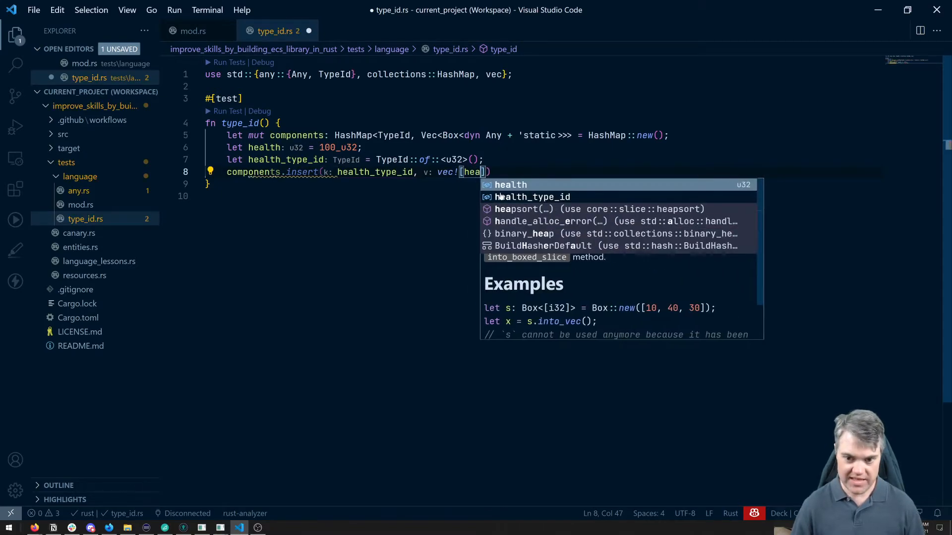
type("lth")
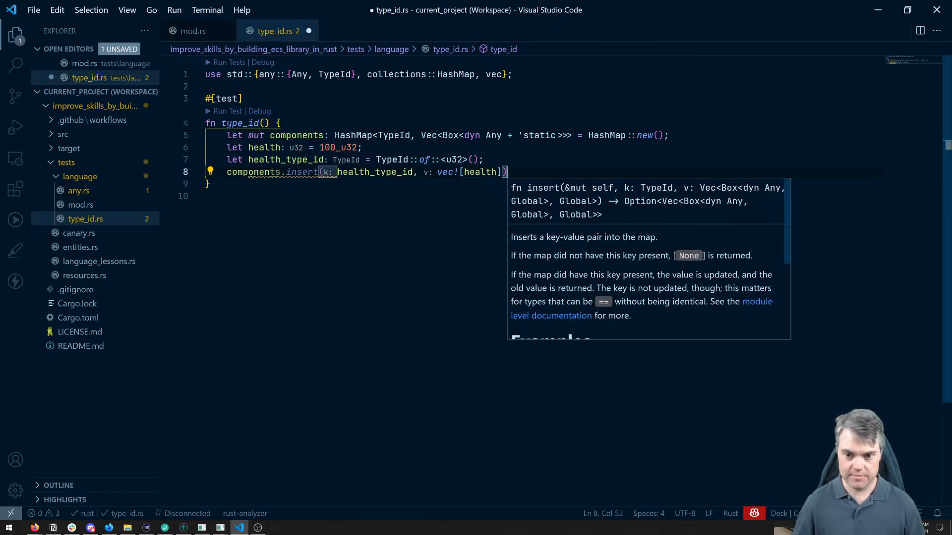
key("ctrl+s")
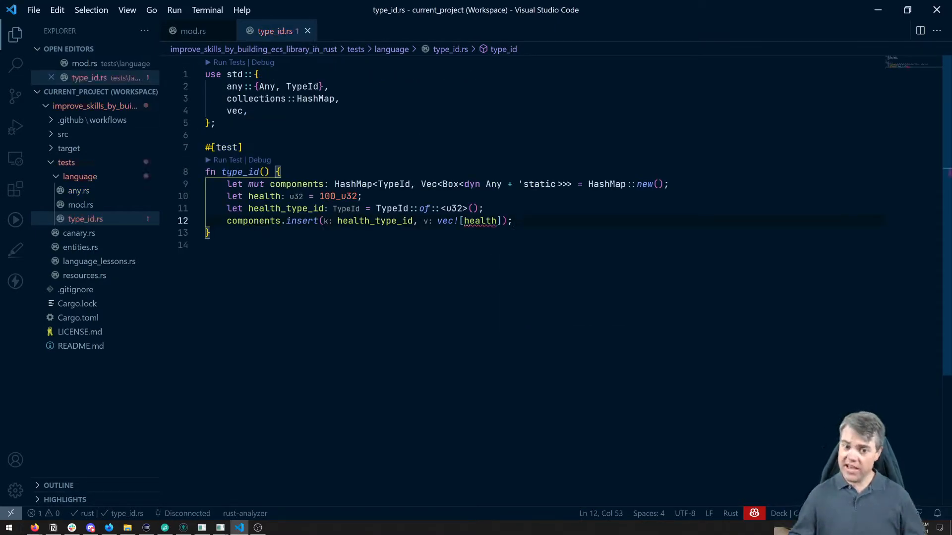
mouse_move(482, 220)
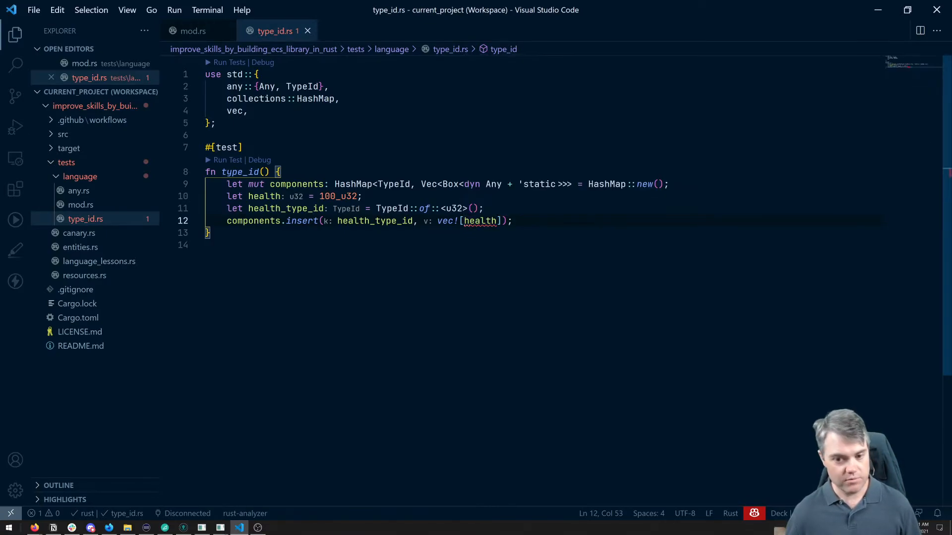
Wrap health inside the vector as Box::new(health)
double_click(480, 220)
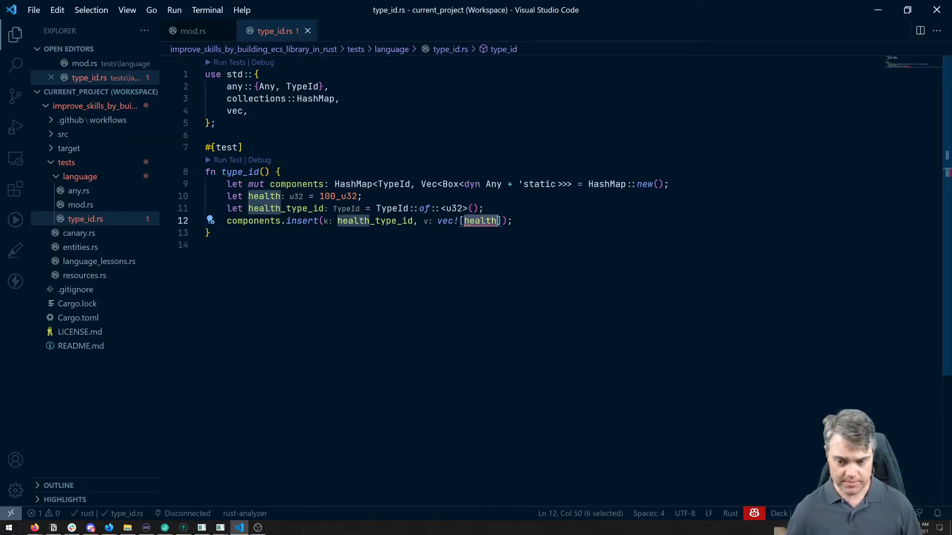
type("Box::new")
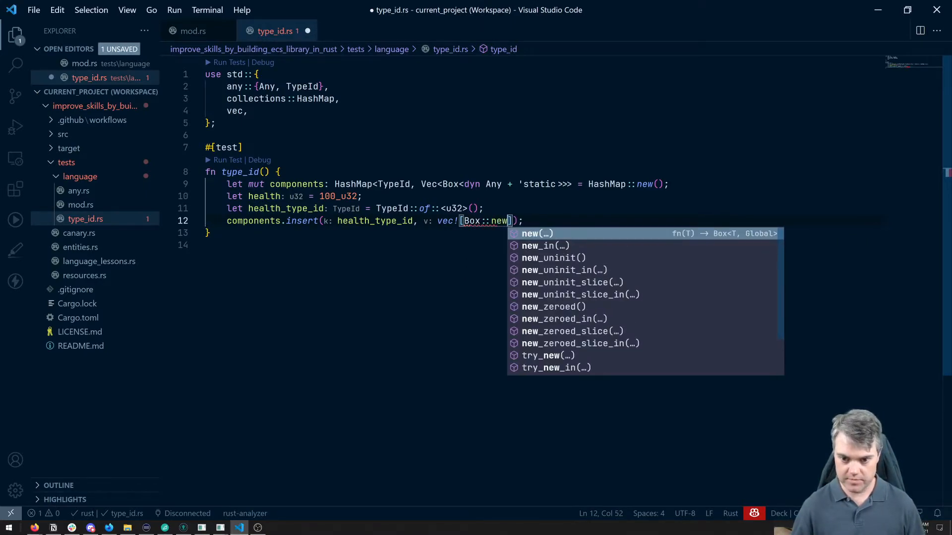
type("(health")
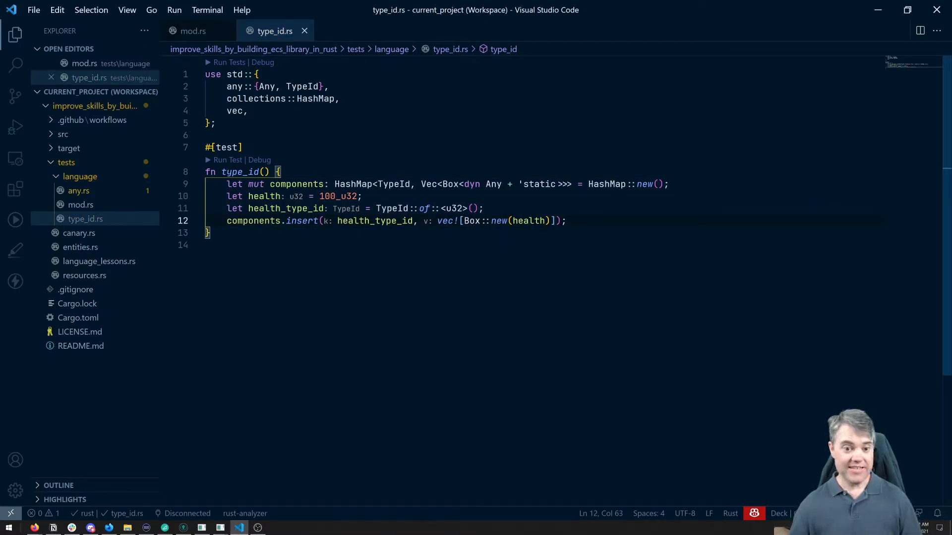
mouse_move(301, 220)
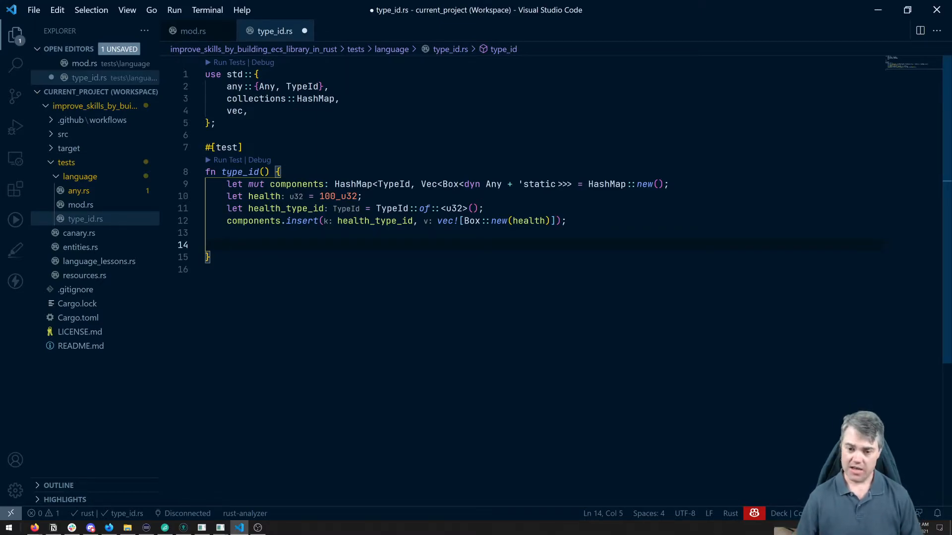
mouse_move(445, 220)
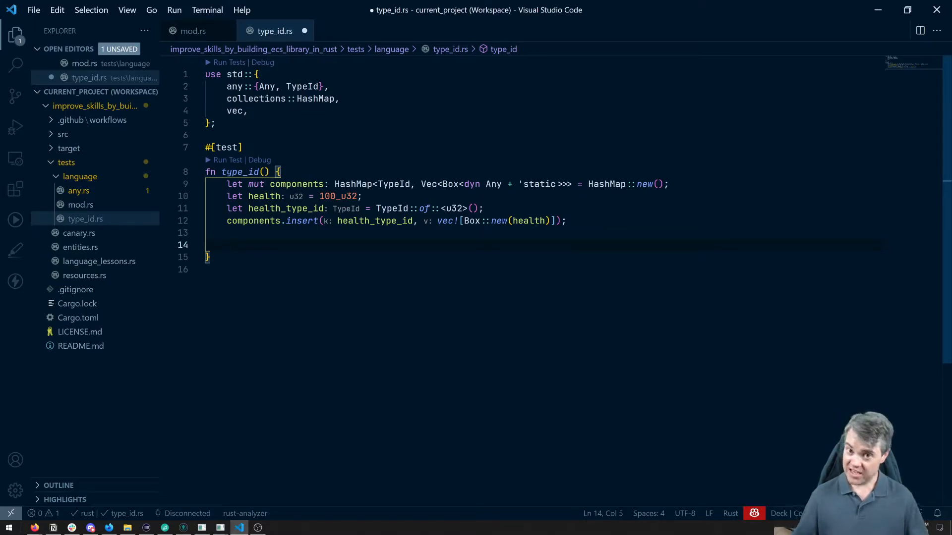
Write a for (key, value) in components loop with an empty body
type("for (")
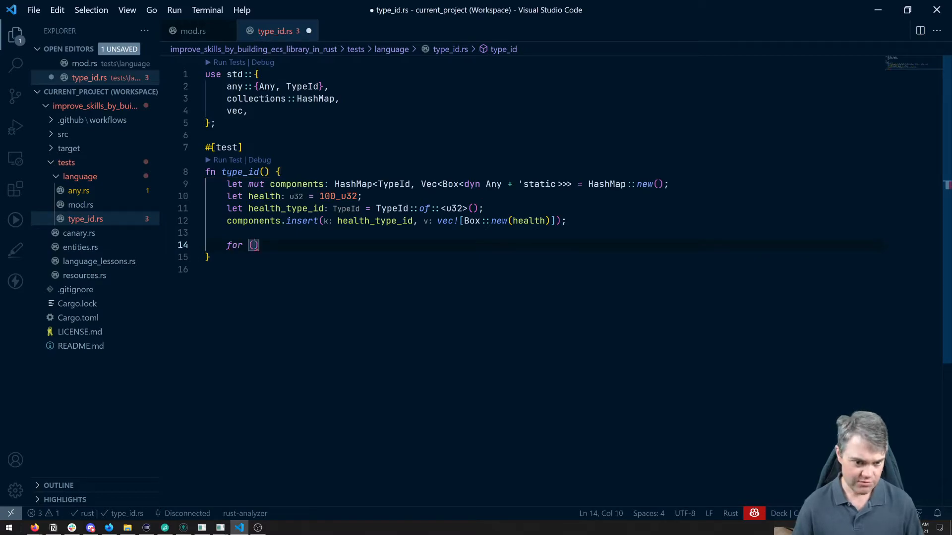
type("key,")
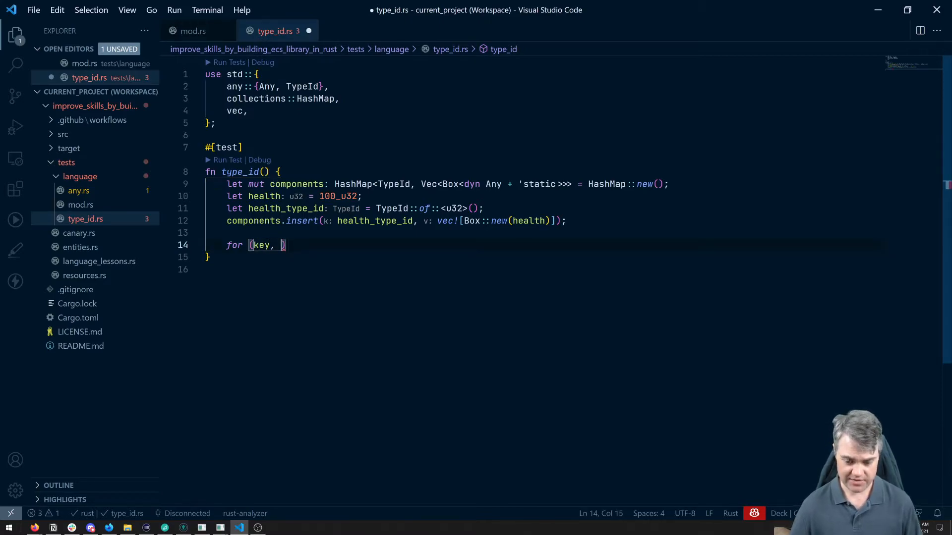
type("value)")
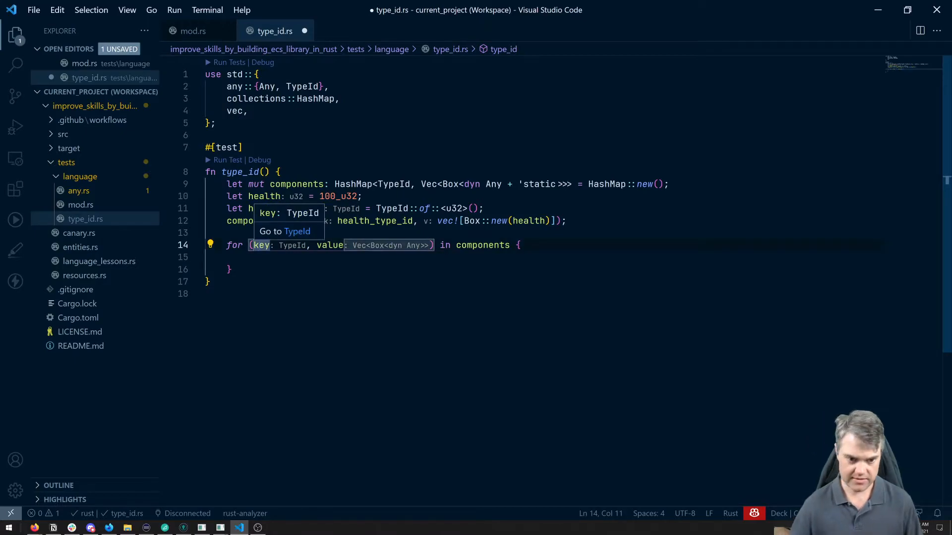
type("component_type_id")
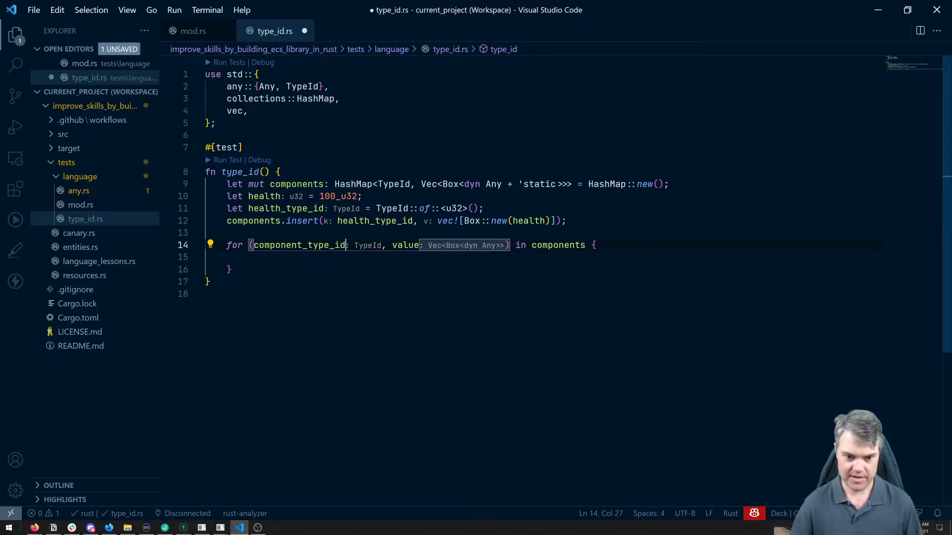
type("component_")
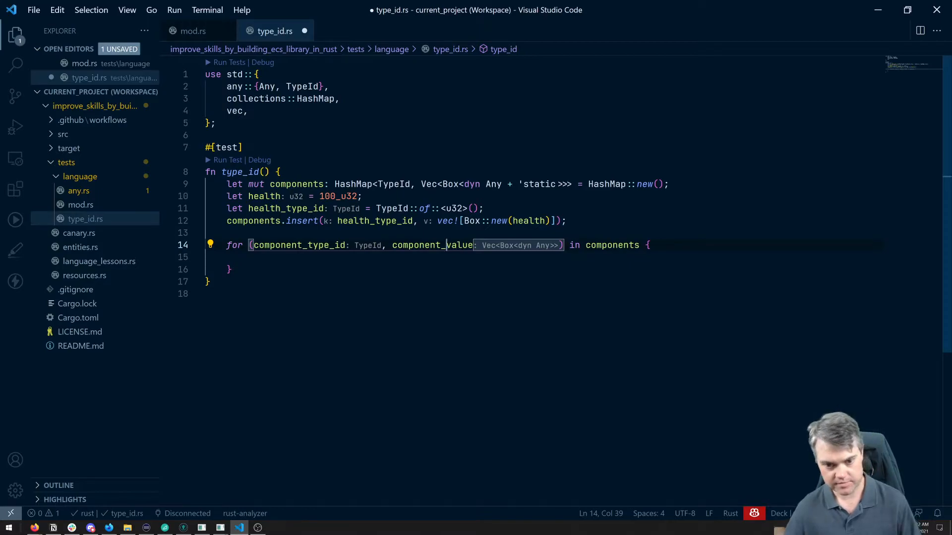
key("Enter")
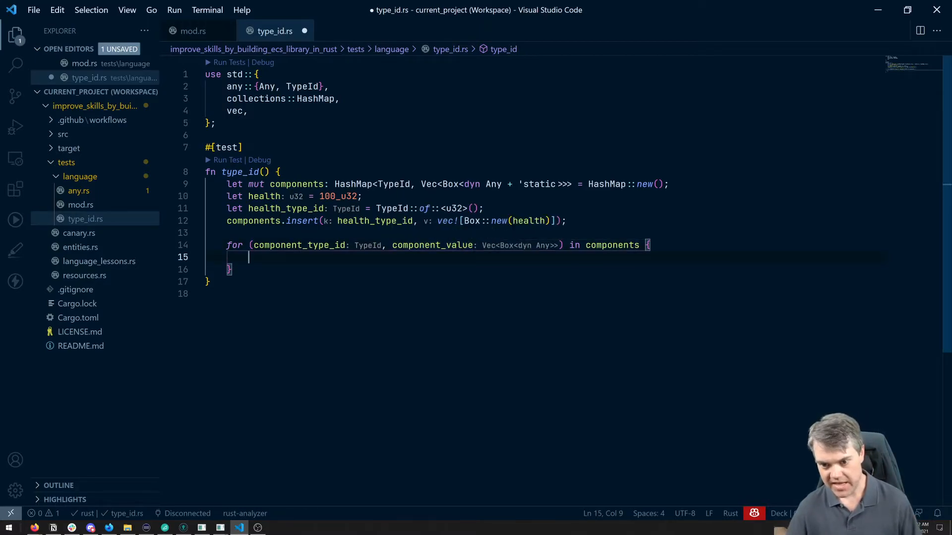
Rename the loop bindings to _component_type_id and component_value
double_click(432, 245)
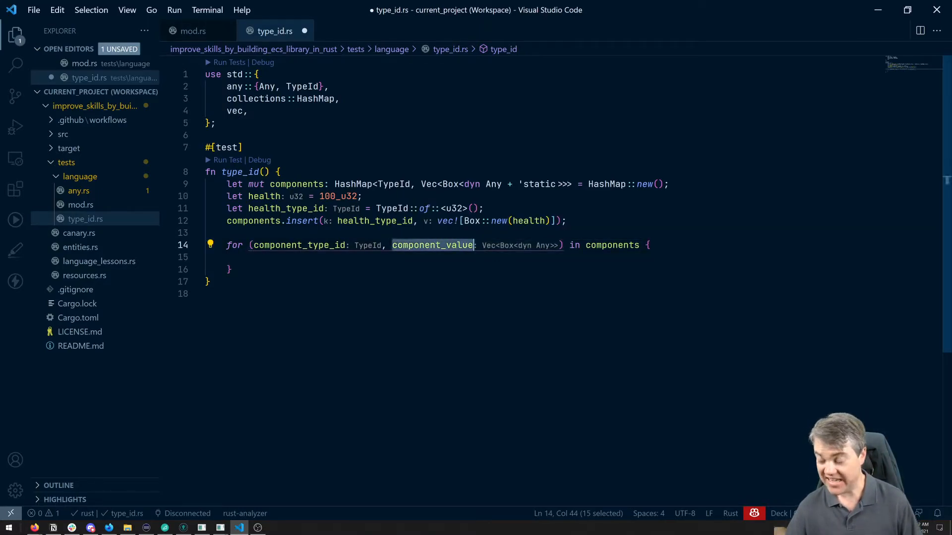
double_click(297, 245)
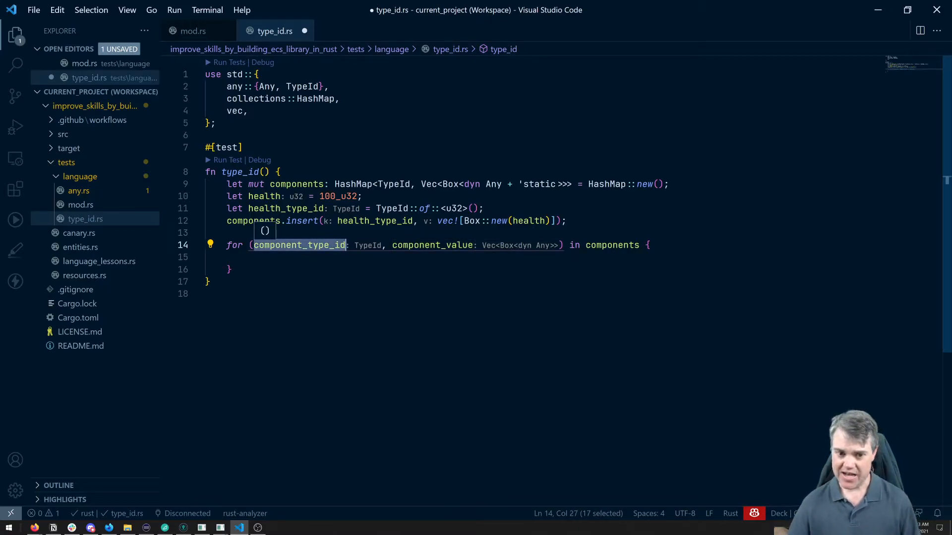
mouse_move(298, 245)
type("_")
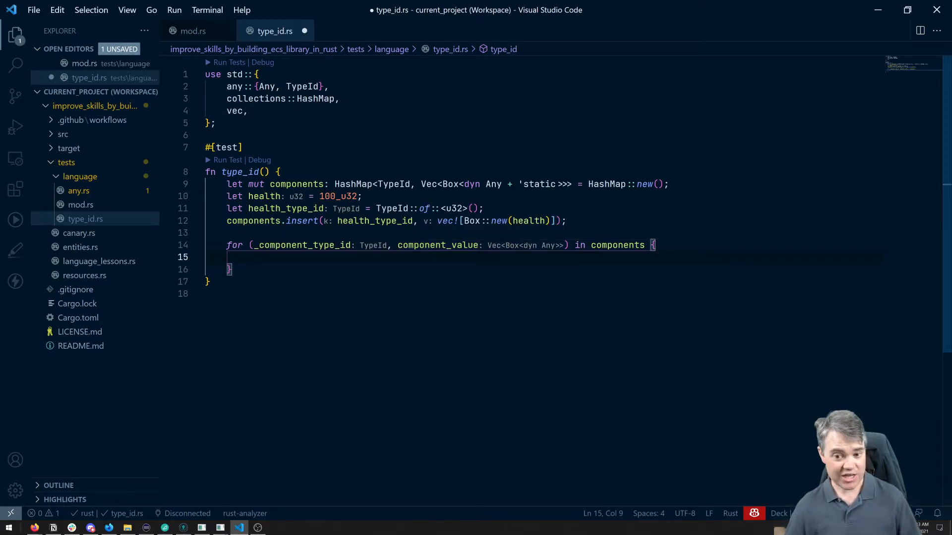
mouse_move(437, 245)
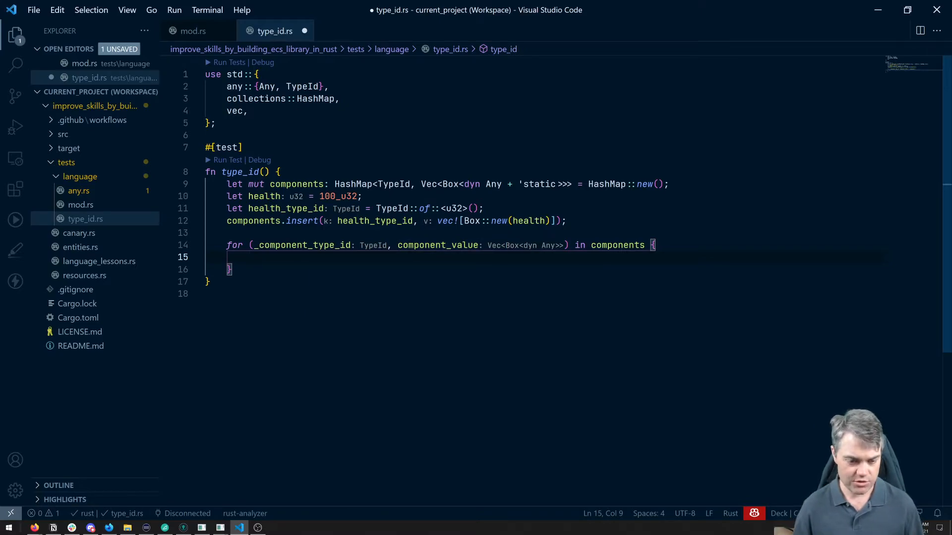
Inside the loop store component_value[0].type_id() in a type_id variable
type("let type_id = component_value[0")
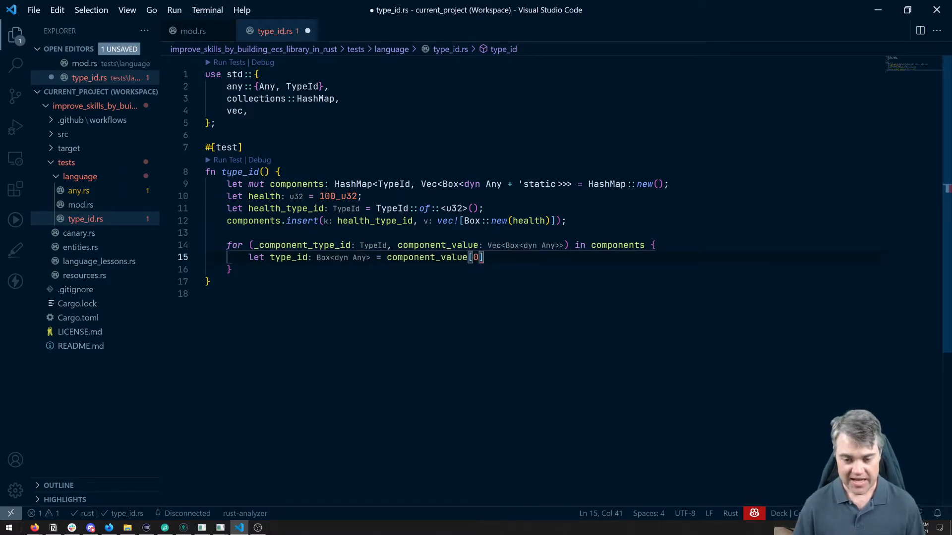
type(".type_id()")
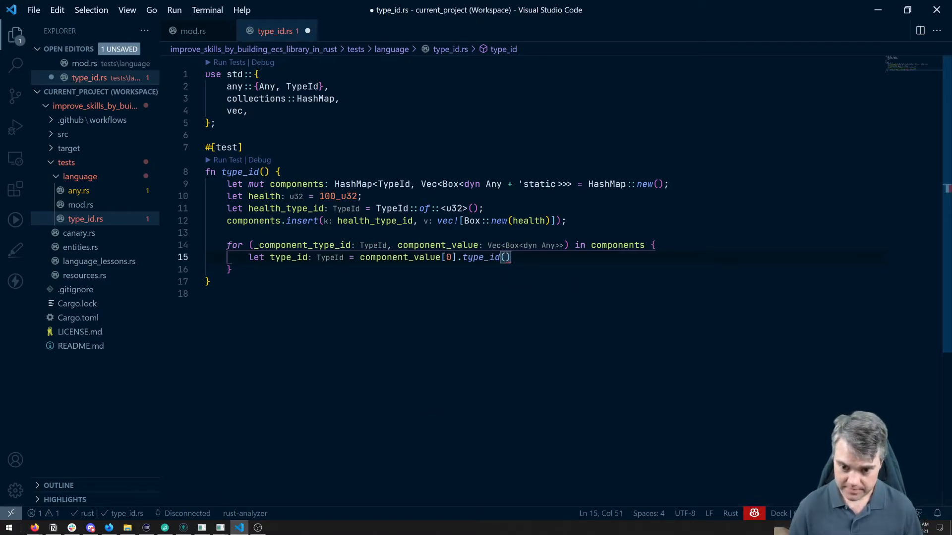
type(";")
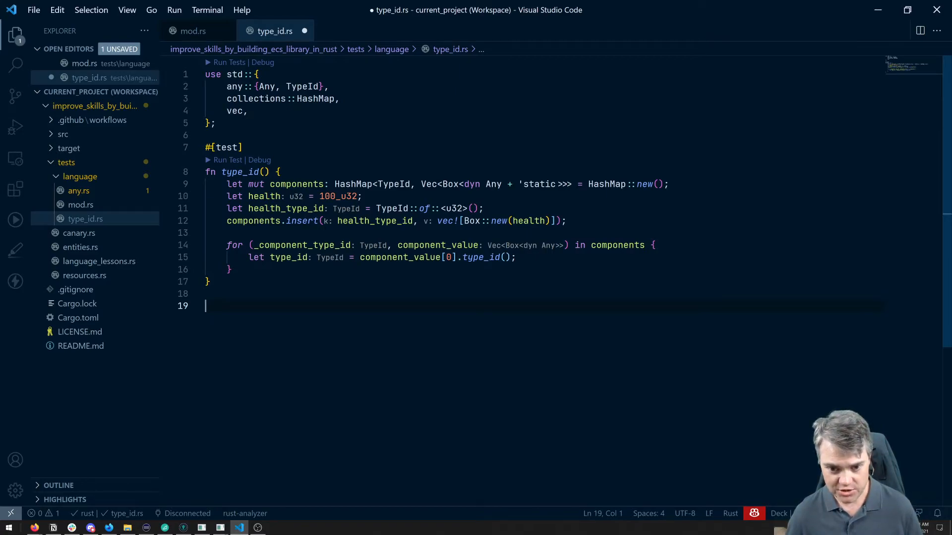
double_click(258, 197)
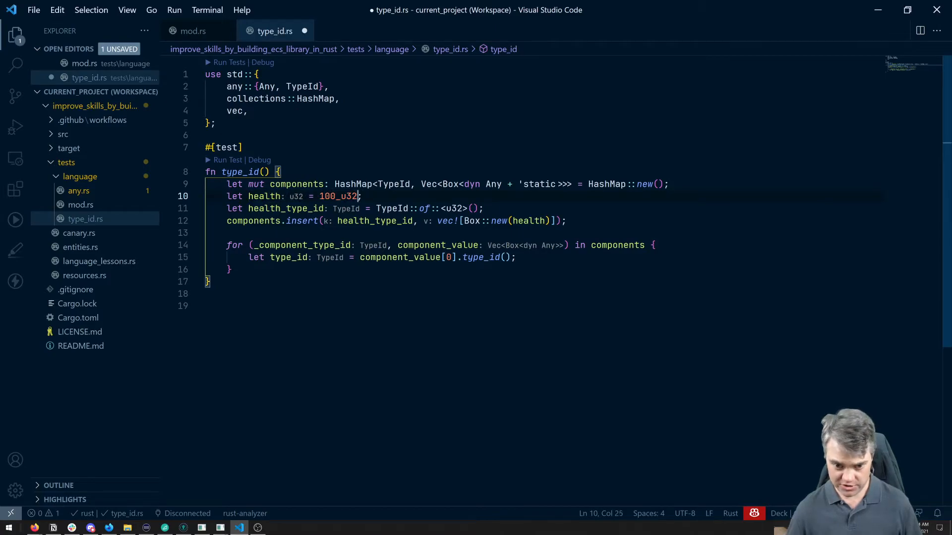
double_click(337, 196)
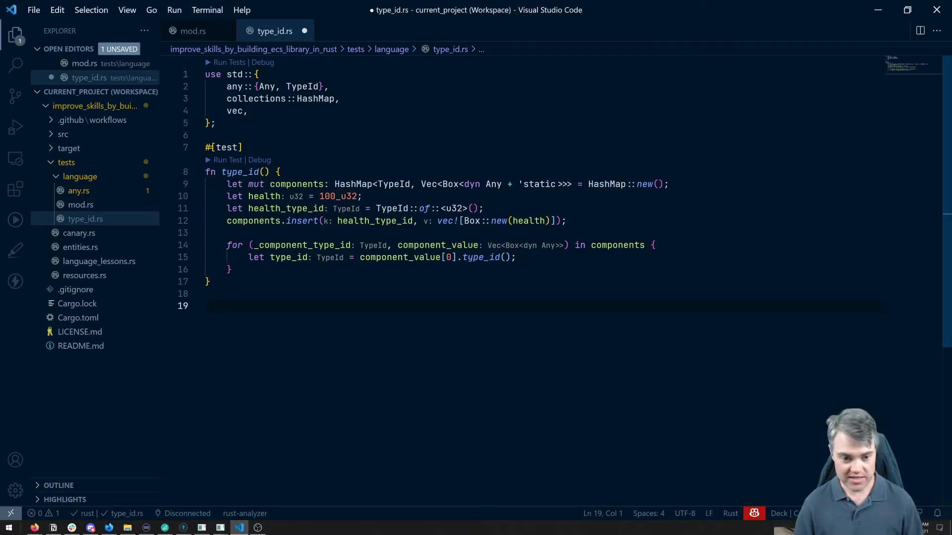
Declare struct Speed(u32); below the test and open a new line inside the function
type("stuxt")
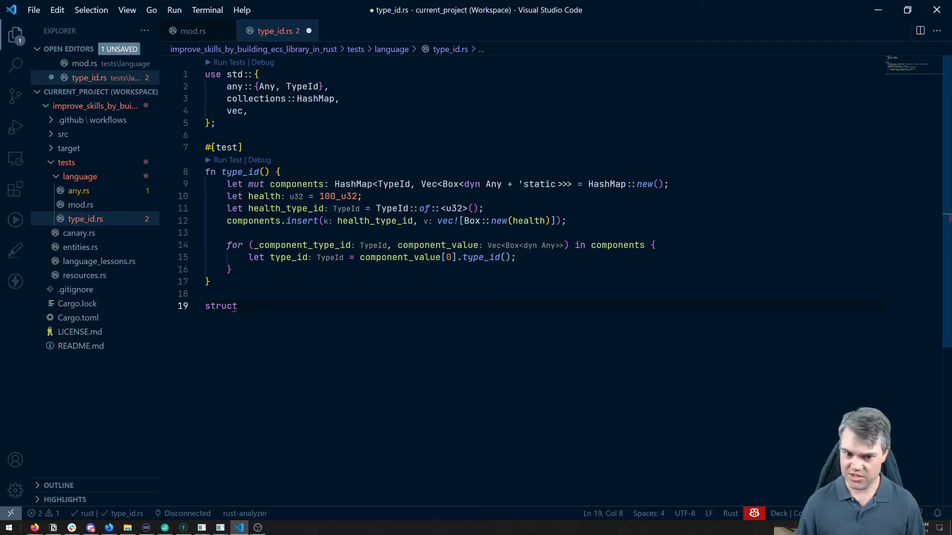
type("Speed")
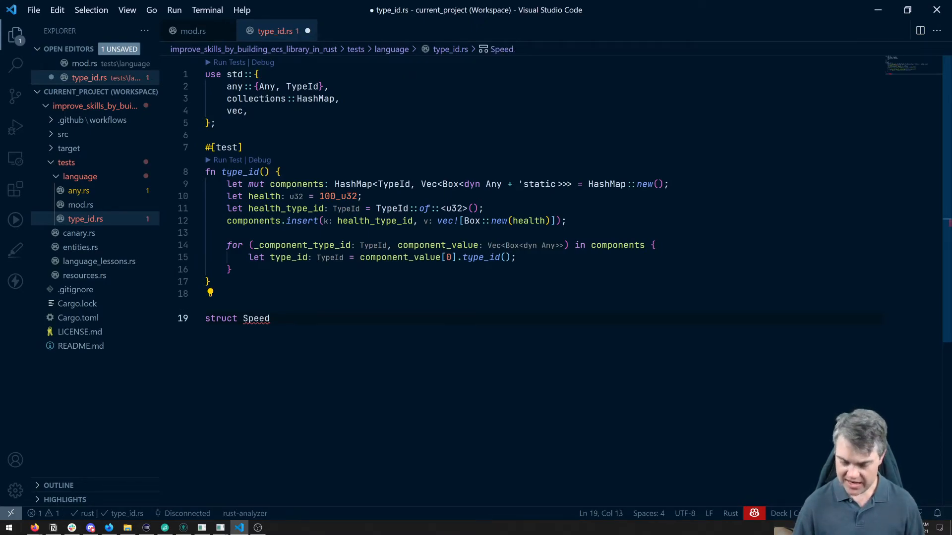
type("()")
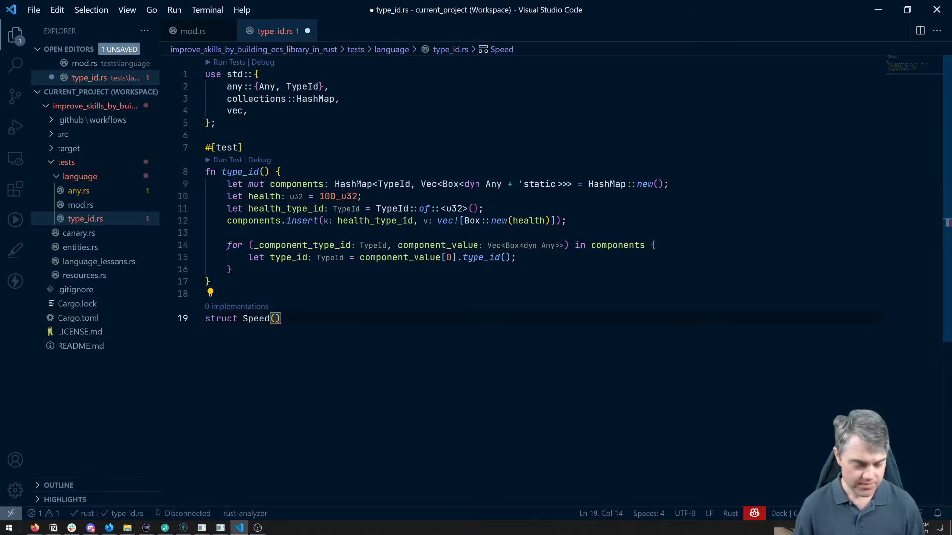
type("u32")
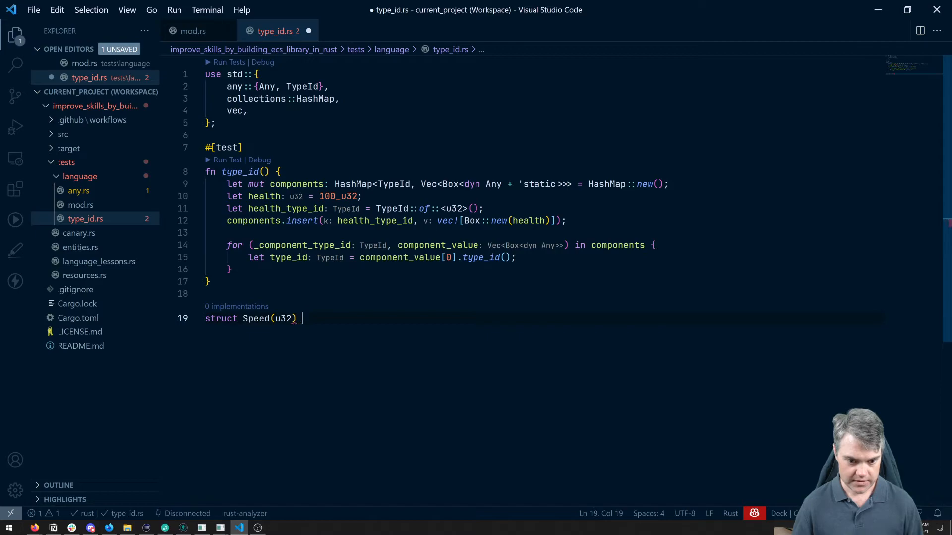
type(";")
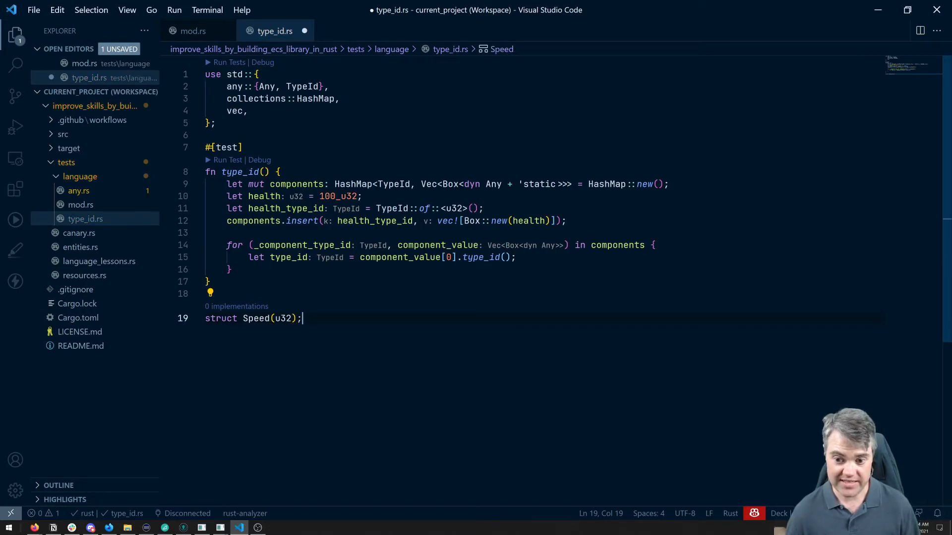
key("Enter")
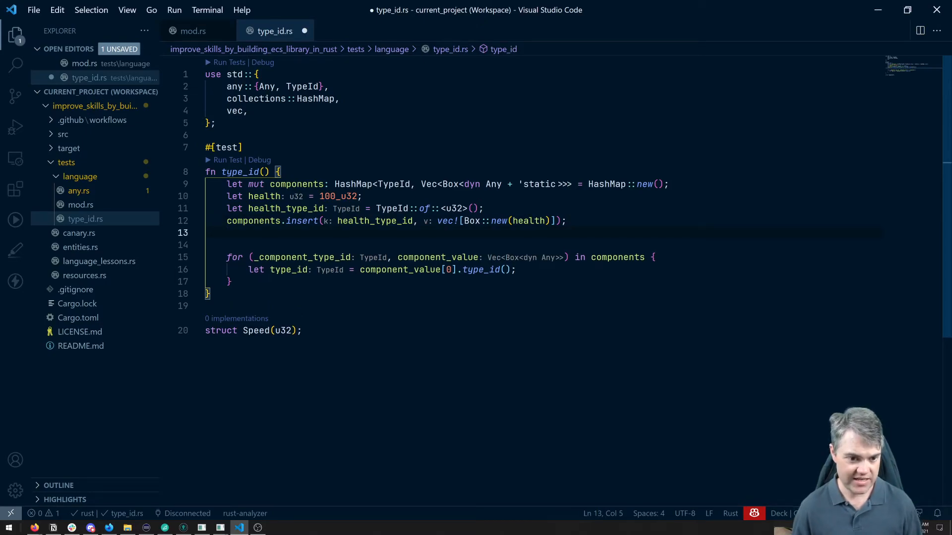
Create let speed = Speed(150); and store speed.type_id() in speed_type_id
type("let")
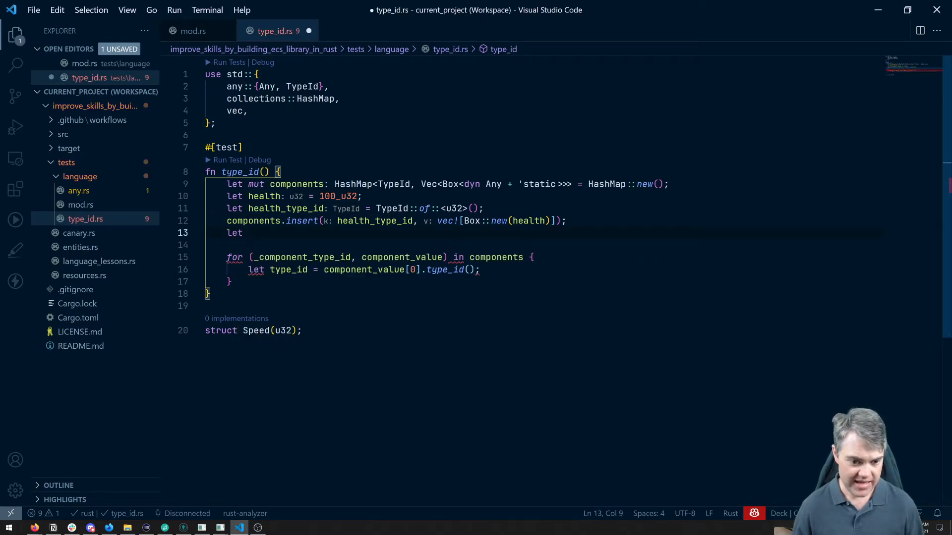
type("speed: () =")
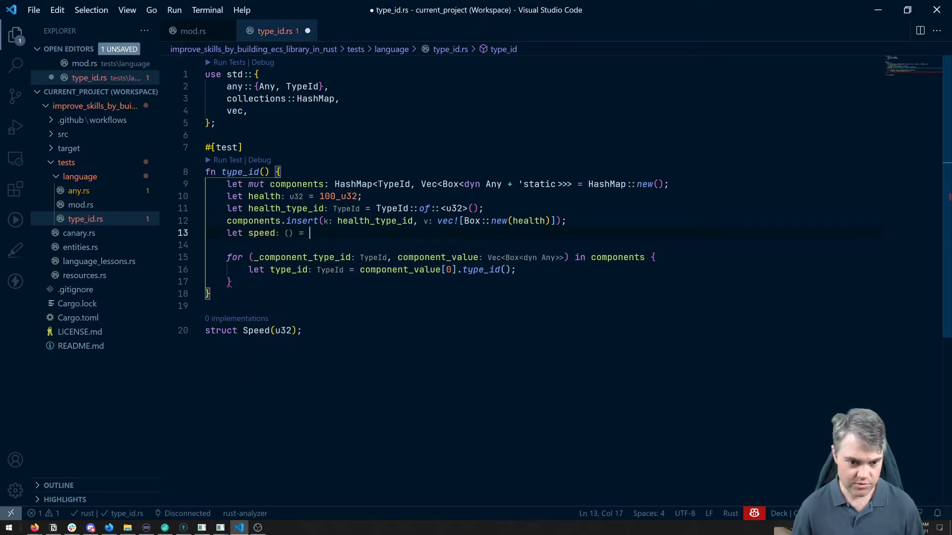
type("Speed = Speed")
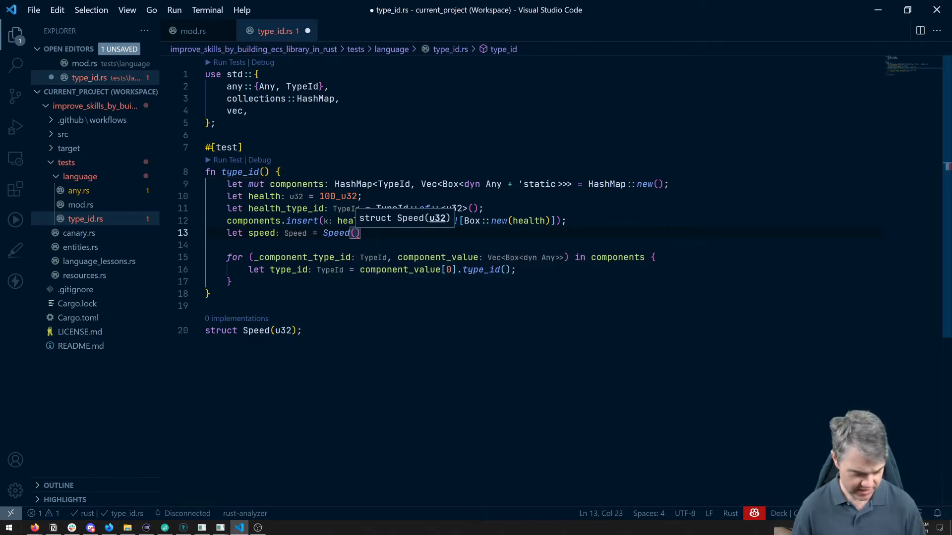
type("150")
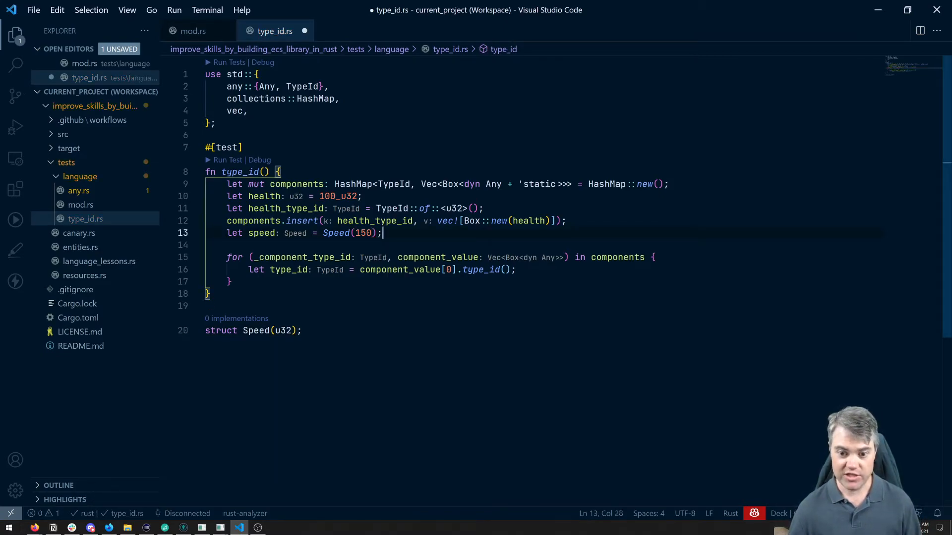
key("enter")
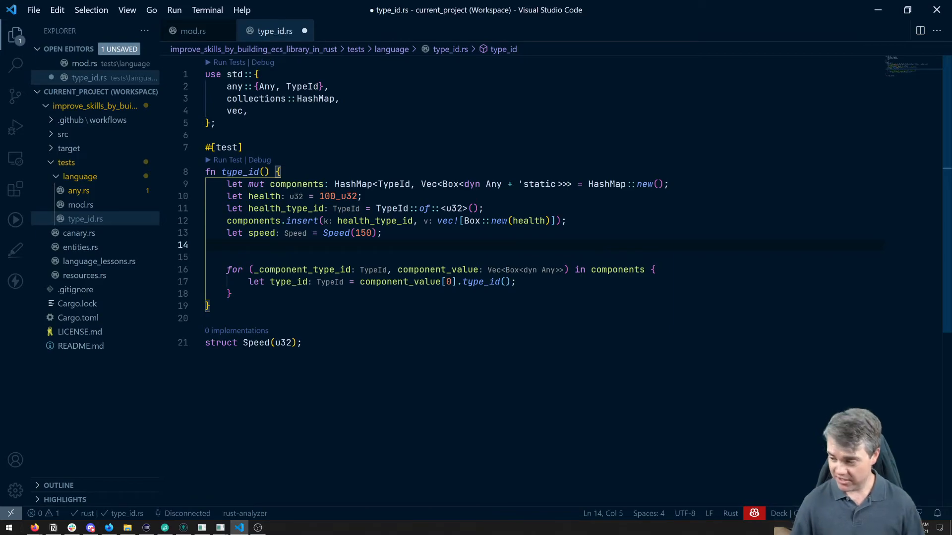
type("let speed")
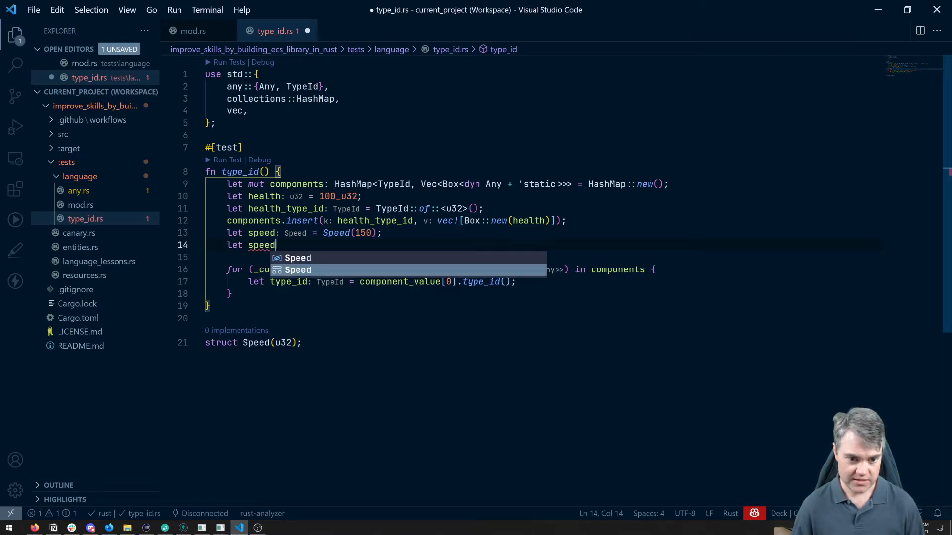
type("_type_id")
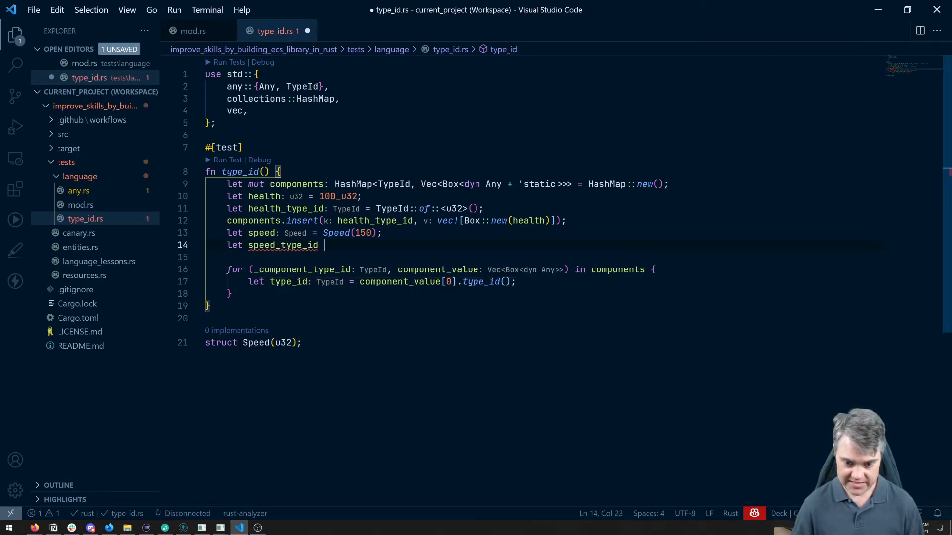
type("= speed.type_id();")
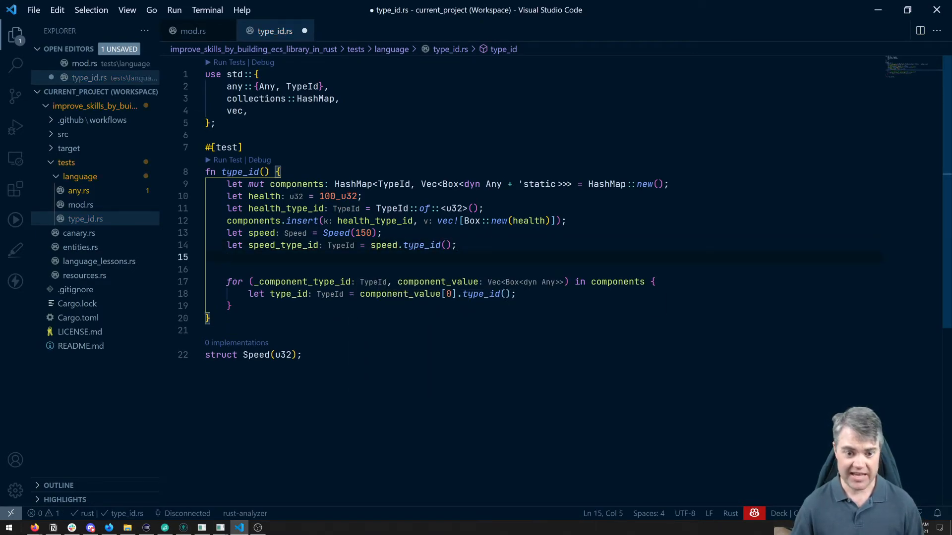
Insert speed_type_id with Box::new(speed) into components and save
type("components.insert(speed_type_id, v")
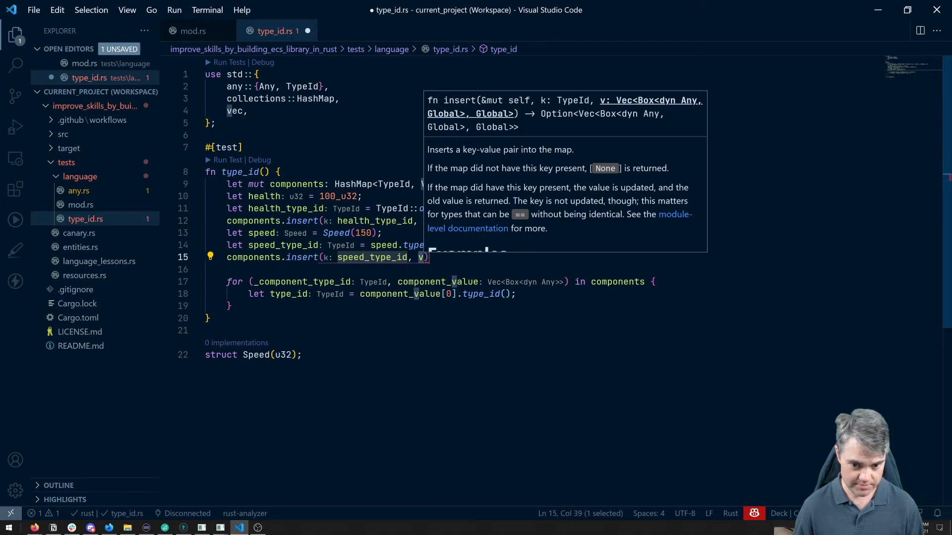
type("Box::new()")
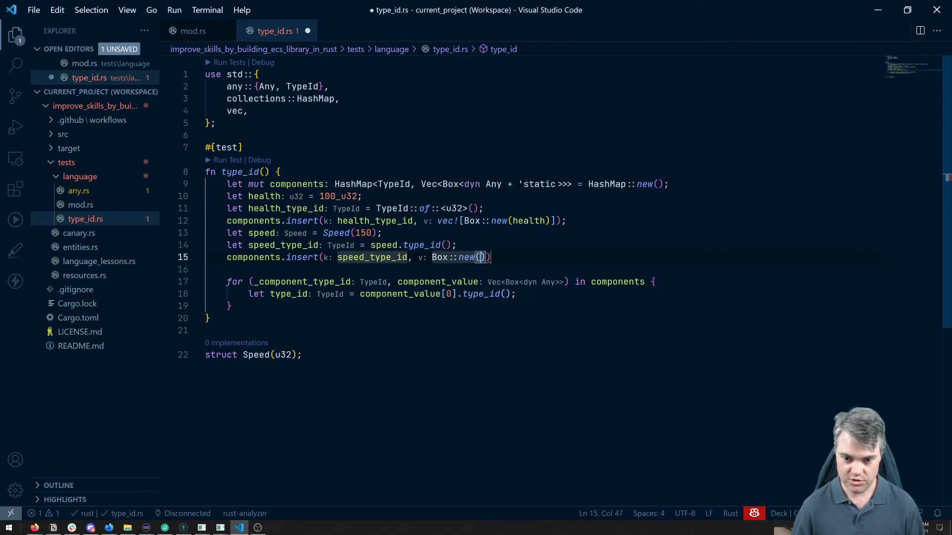
type("speed")
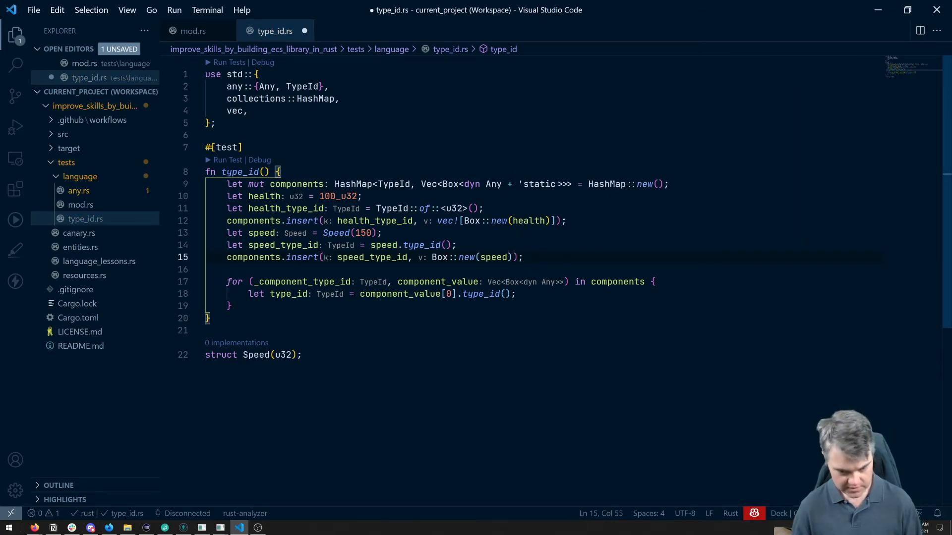
key("ctrl+s")
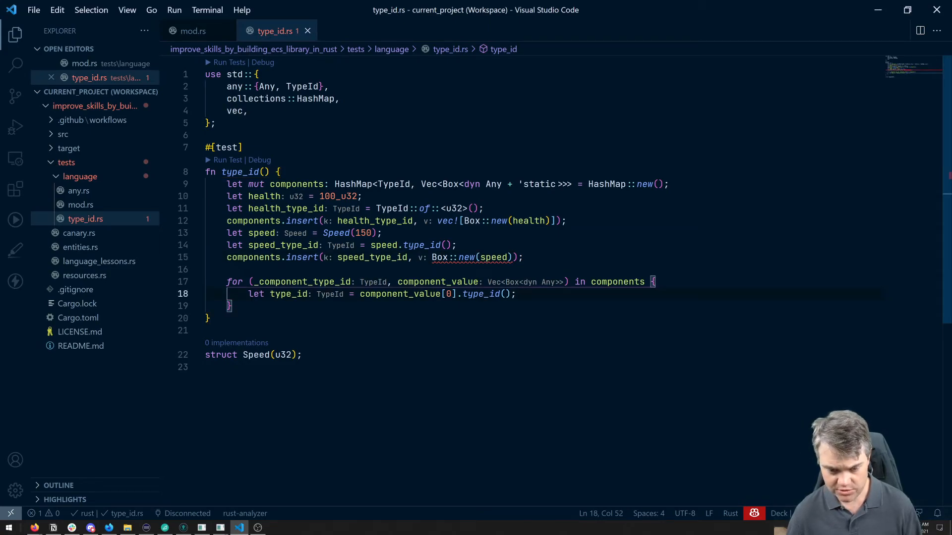
Add dbg!(type_id); inside the loop and run the type_id test
key("Return")
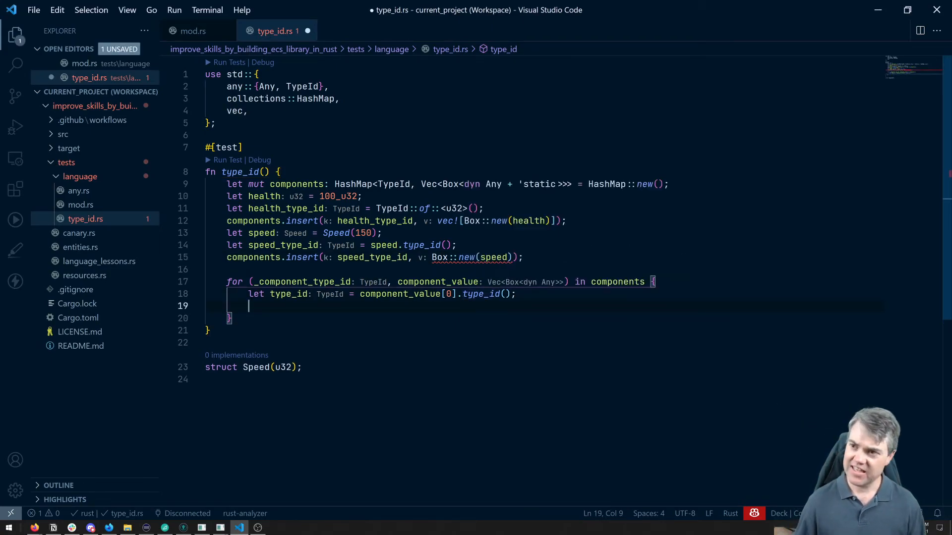
type("dbg!()")
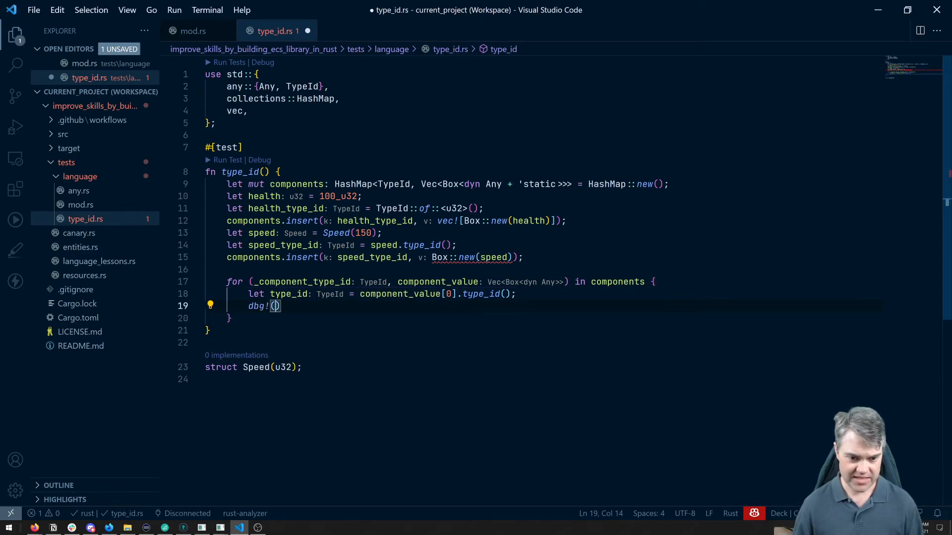
type("type_id")
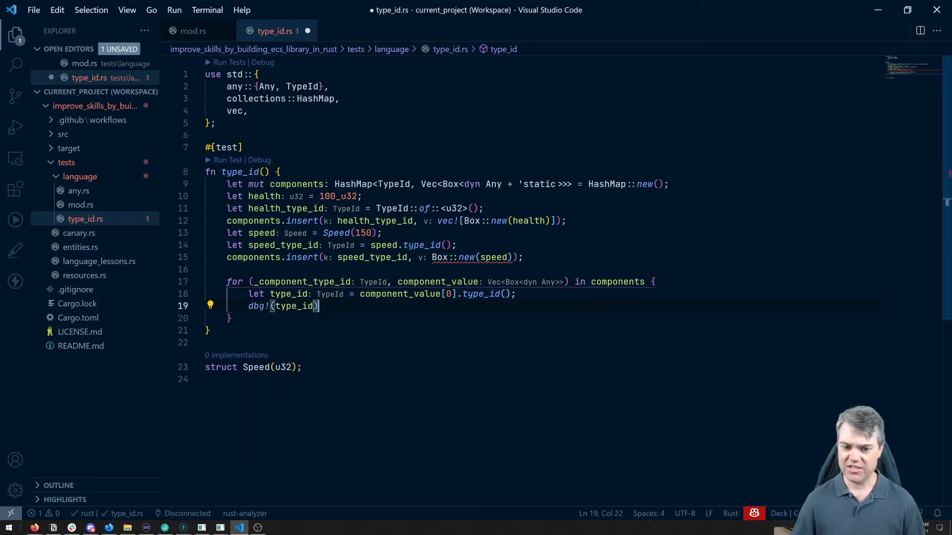
type(";")
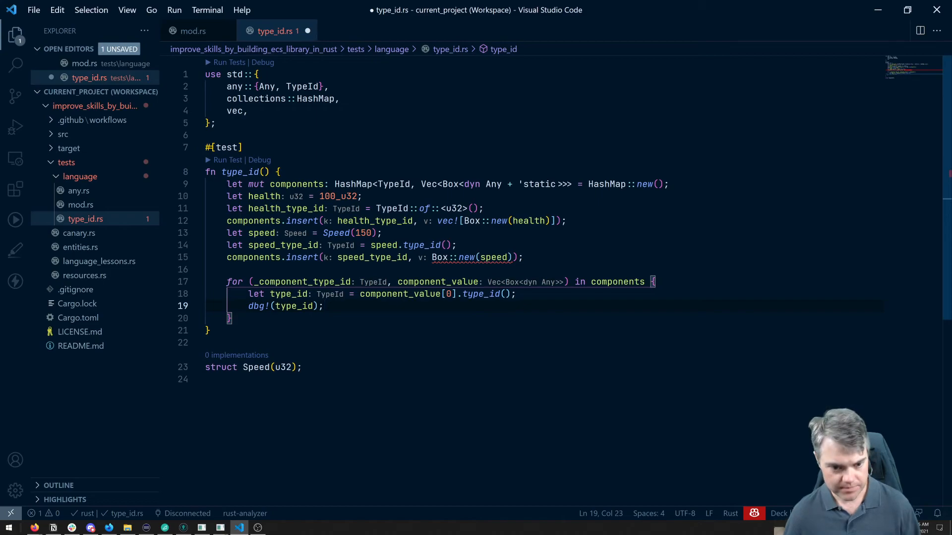
left_click(228, 159)
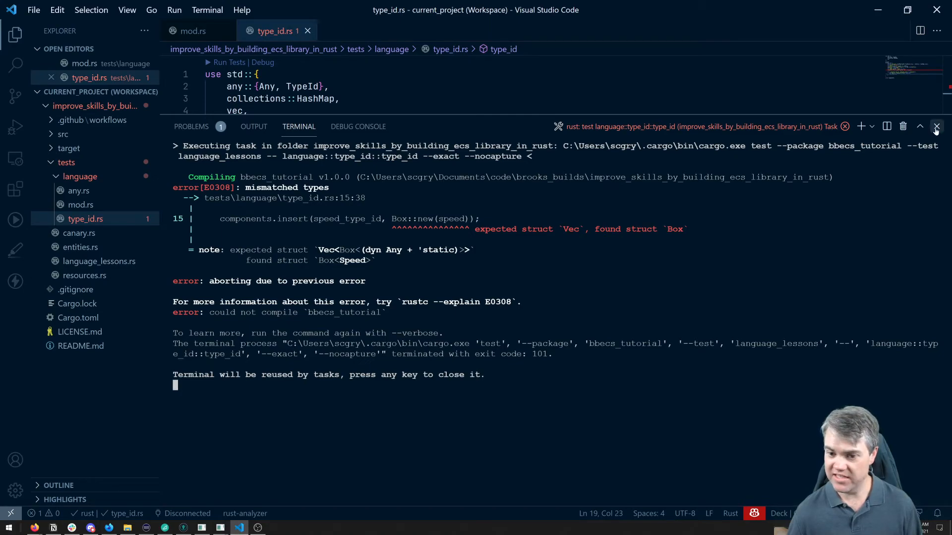
Close the E0308 test output and select health_type_id to rework the insert with vec![]
left_click(937, 126)
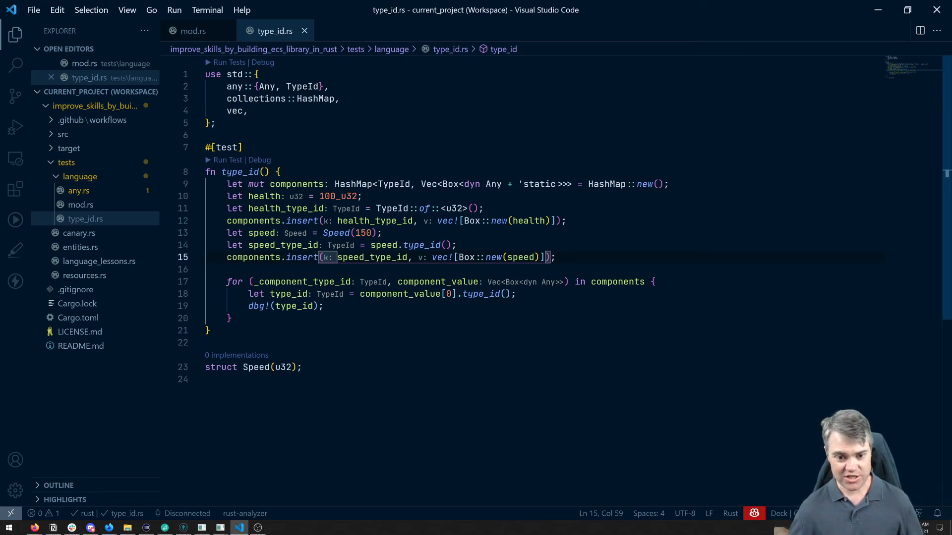
double_click(374, 220)
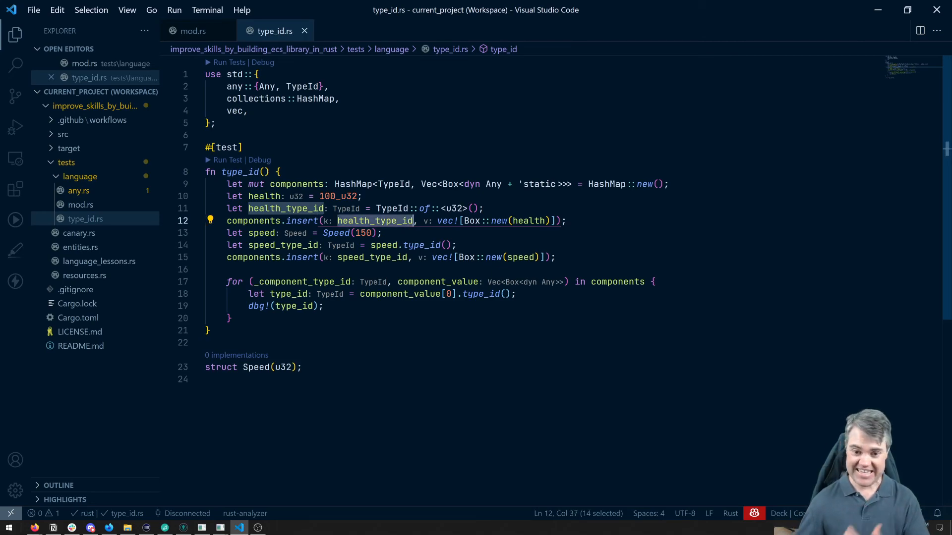